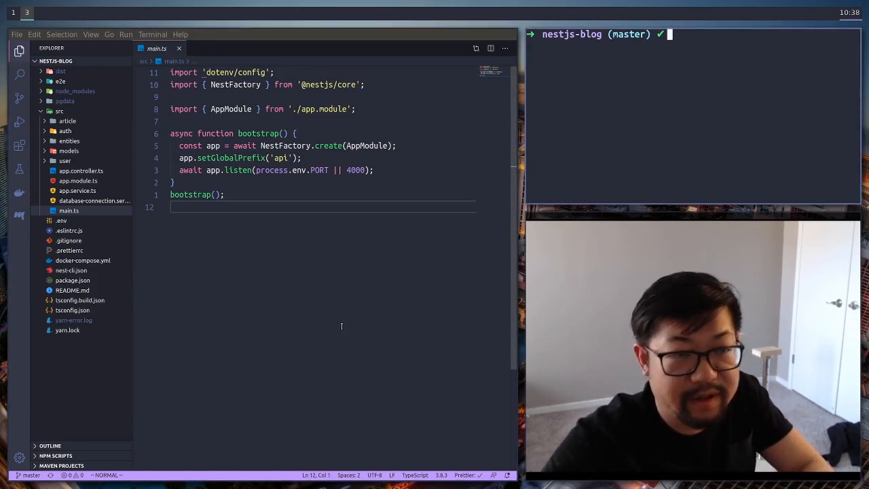
{"action": "type", "text": "yar"}
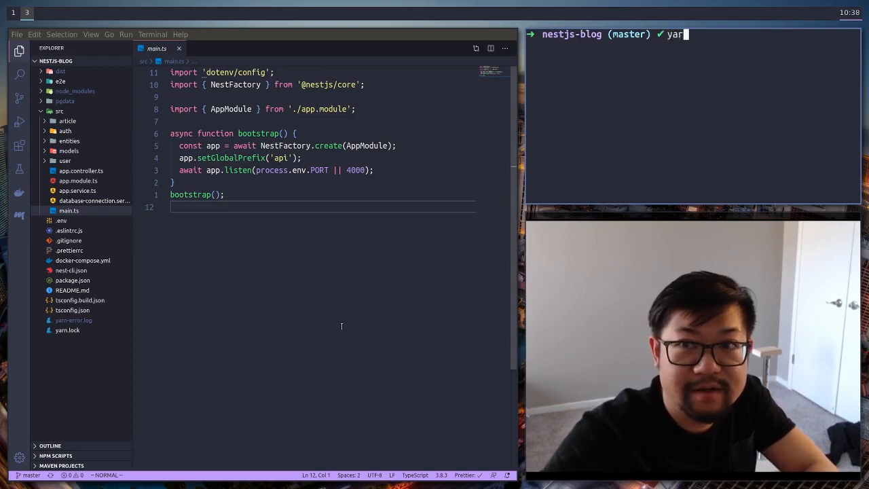
{"action": "type", "text": "n"}
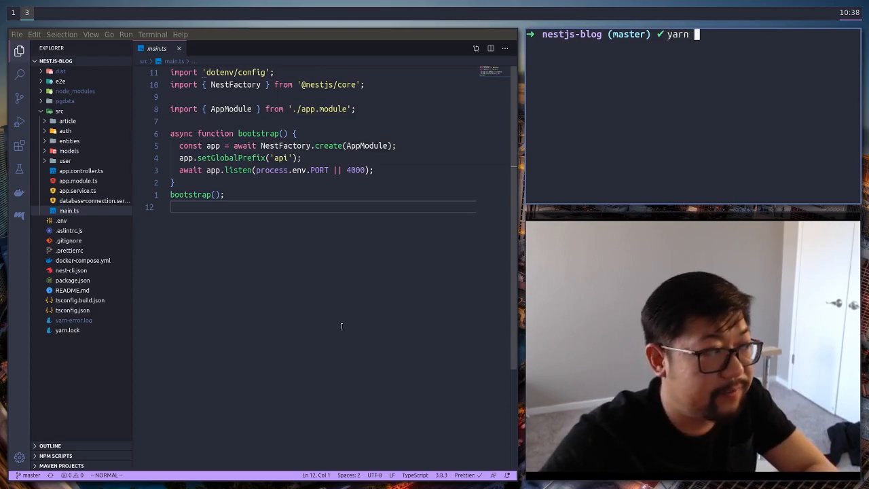
{"action": "type", "text": "@ne"}
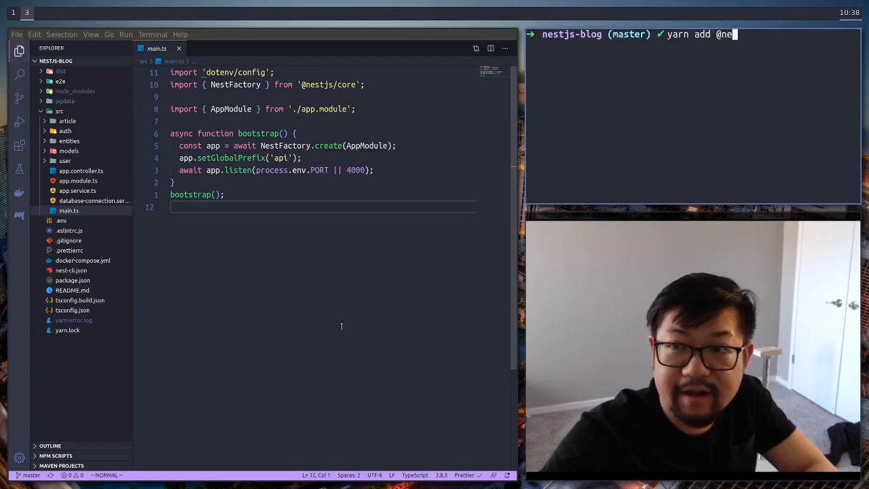
{"action": "type", "text": "stjs/swagger"}
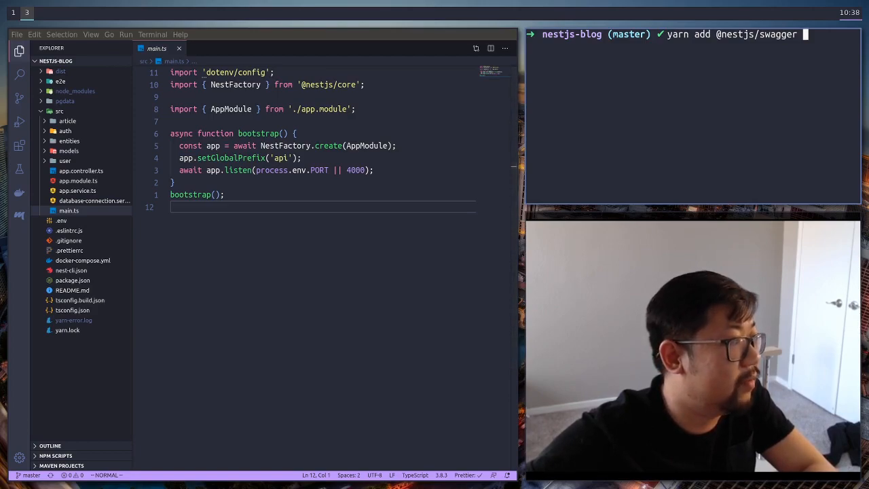
{"action": "type", "text": "swagger-ui-ex"}
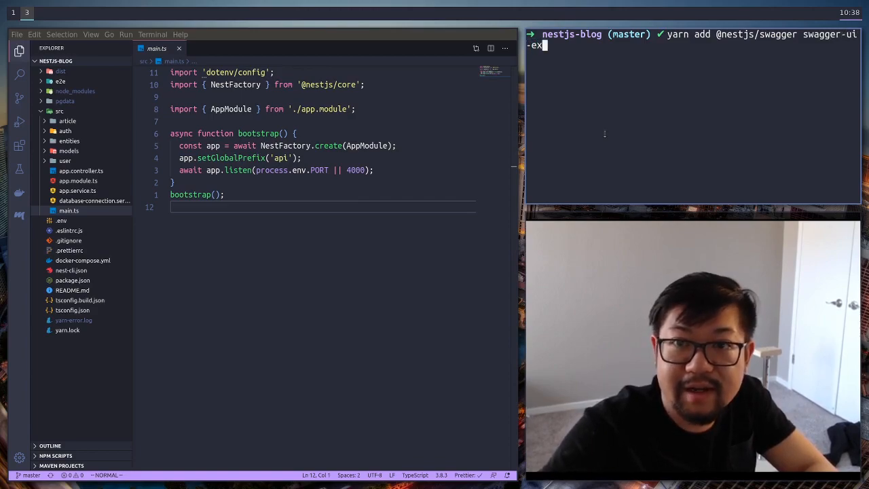
{"action": "type", "text": "press"}
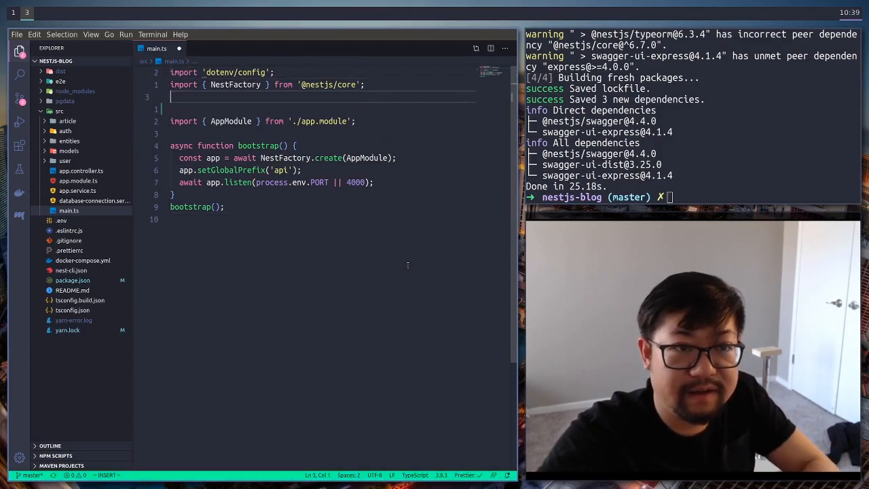
{"action": "type", "text": "import {}"}
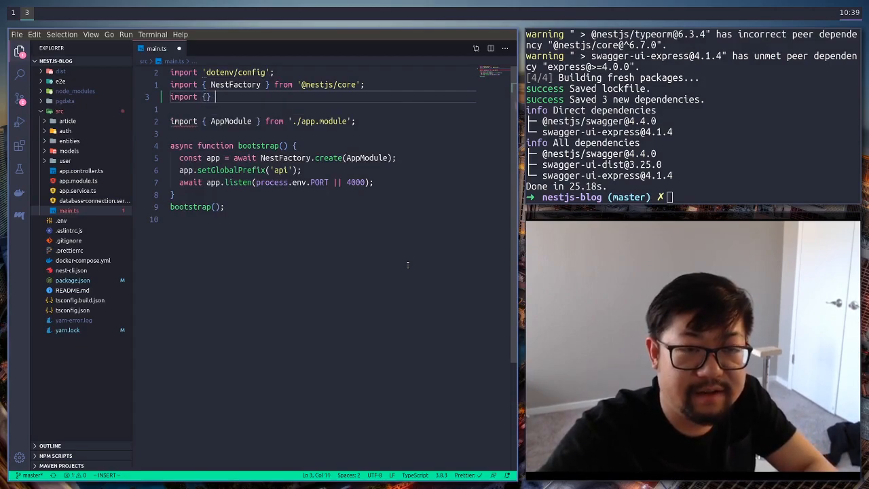
{"action": "type", "text": "'@'"}
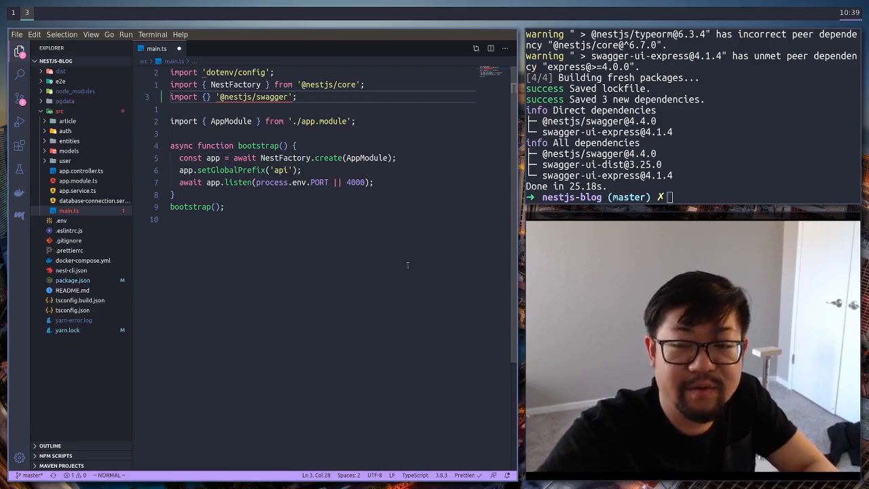
{"action": "key", "text": "Enter"}
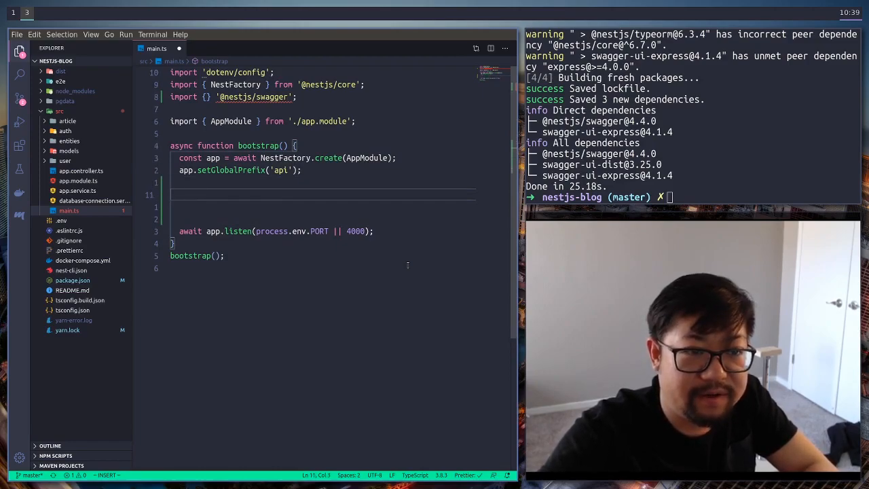
Start const options with an auto-imported new DocumentBuilder() and setTitle('Conduit Blog API')
{"action": "type", "text": "const opt"}
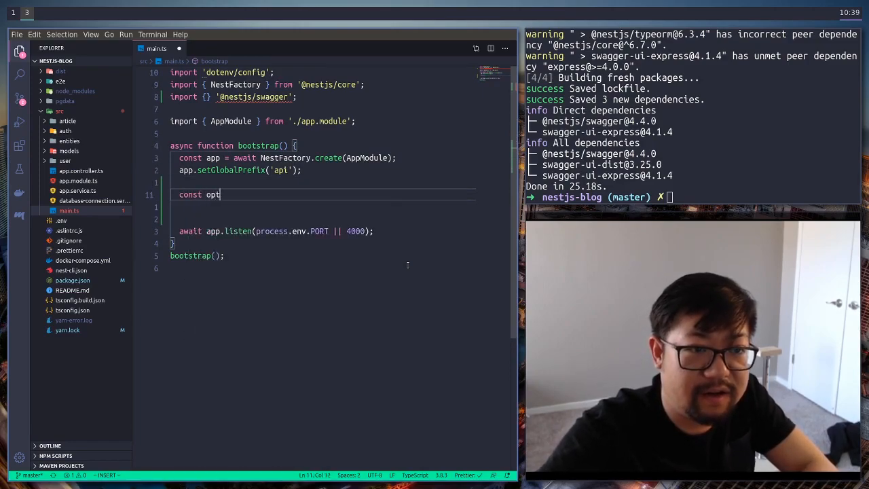
{"action": "type", "text": "ions ="}
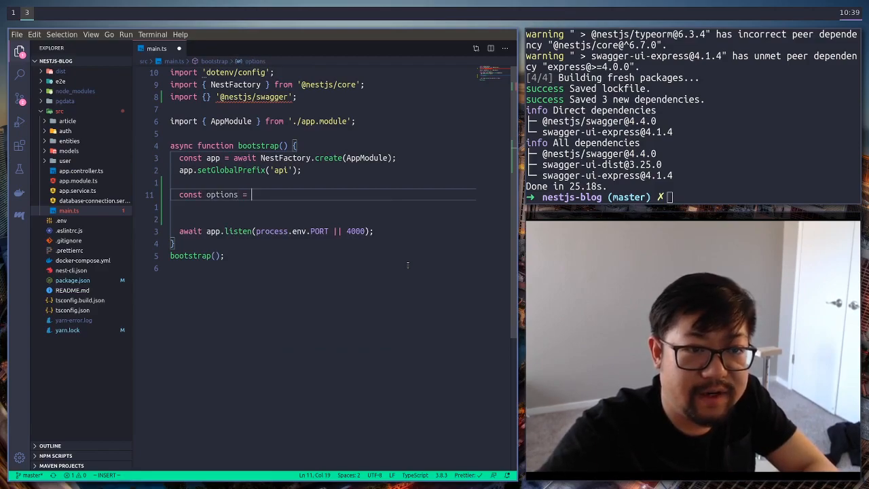
{"action": "type", "text": "new DocumentBuilder();"}
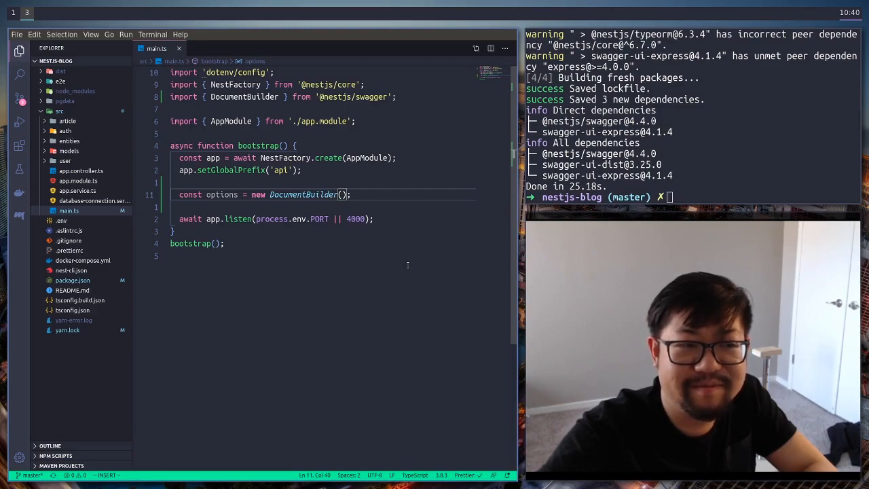
{"action": "type", "text": "."}
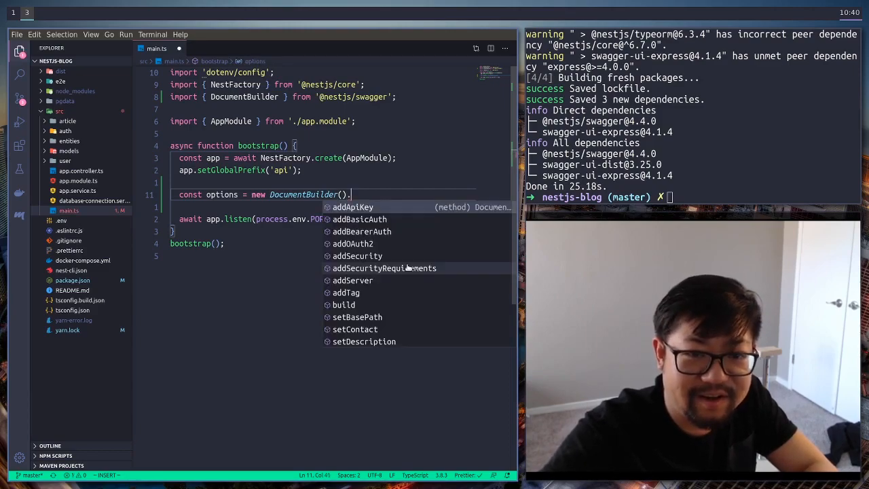
{"action": "type", "text": "setTitle('"}
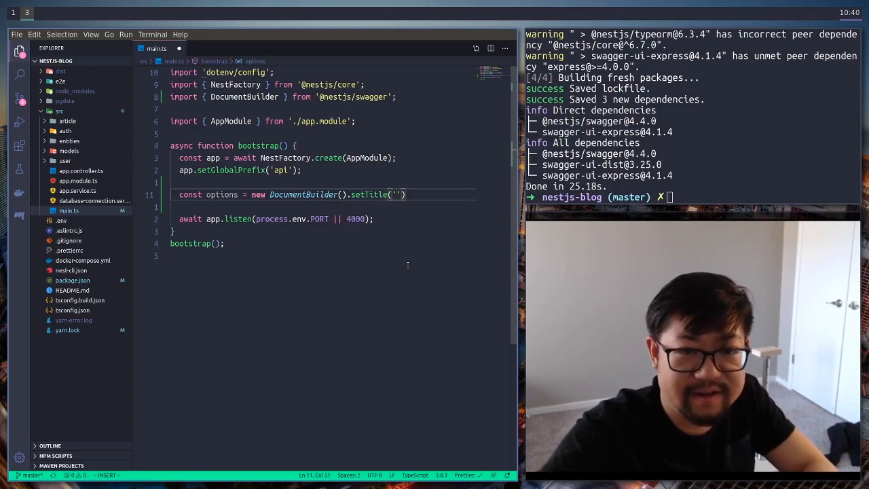
{"action": "type", "text": "Cond"}
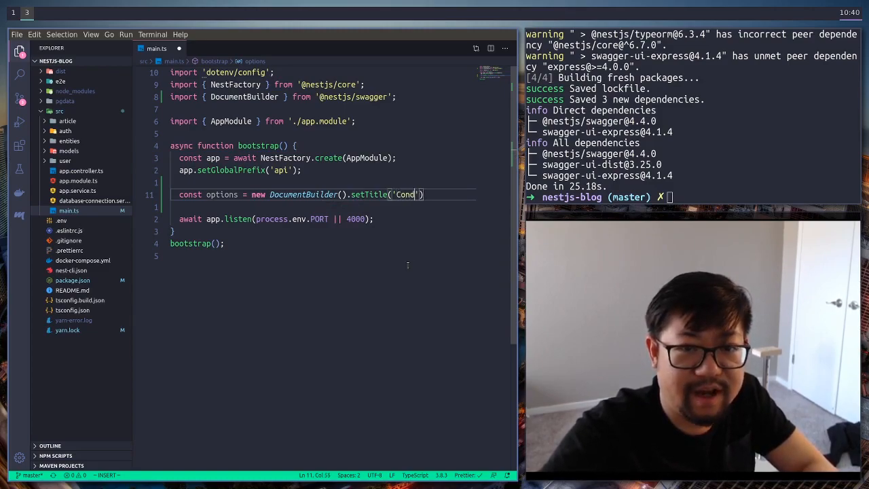
{"action": "type", "text": "uit API"}
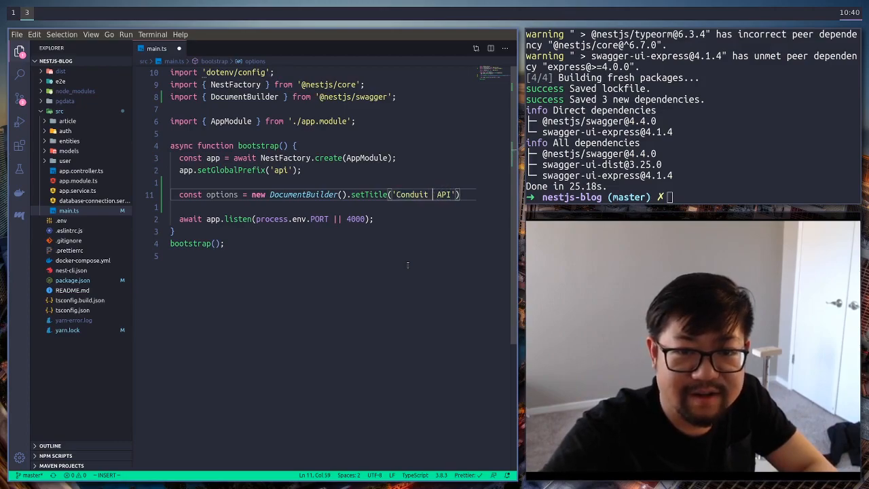
{"action": "type", "text": "Blog"}
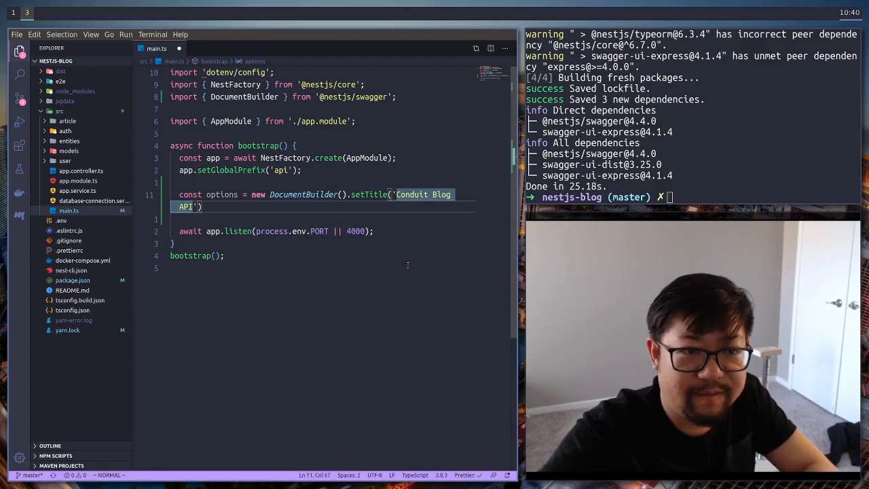
Chain setDescription('Conduit blog api'), setVersion('1.0.0') and build() onto the options
{"action": "type", "text": "."}
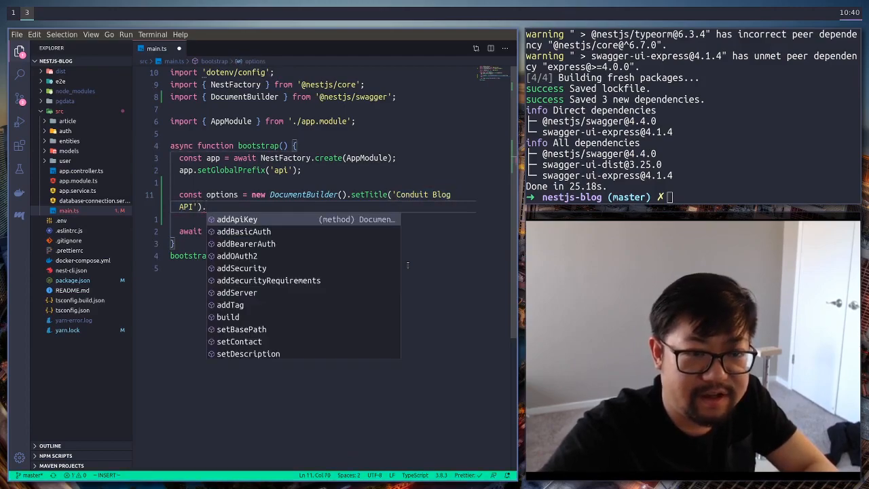
{"action": "type", "text": "setDescription('C"}
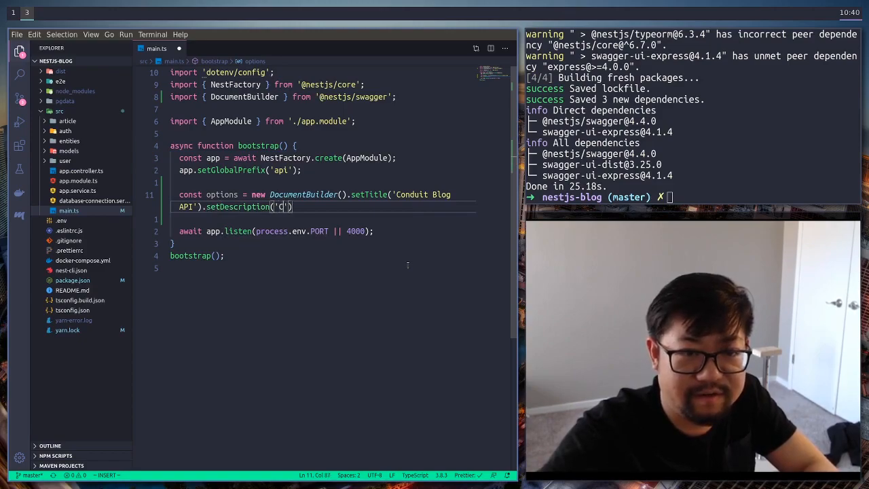
{"action": "type", "text": "Conduit blog api"}
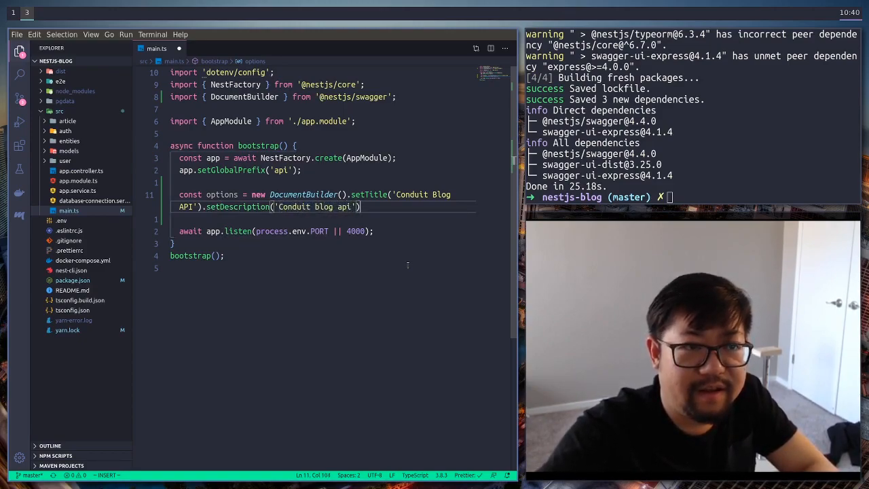
{"action": "mouse_move", "coordinate": [65, 130]}
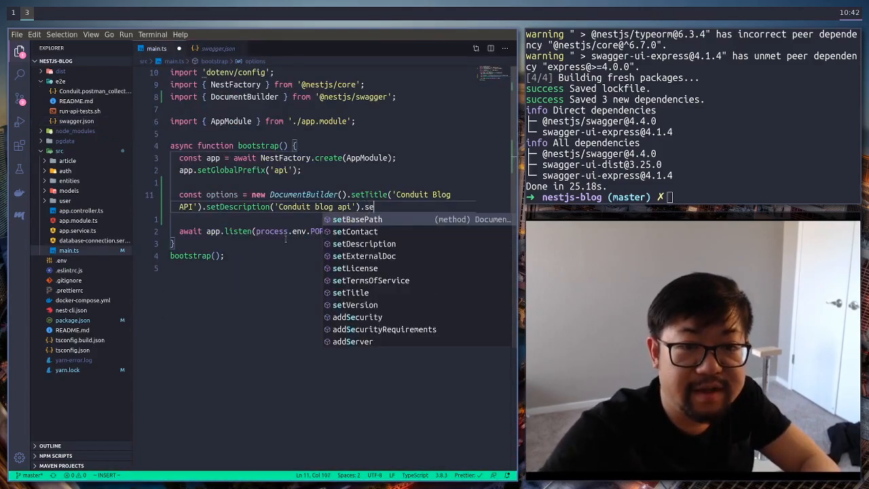
{"action": "type", "text": "setVersion('')"}
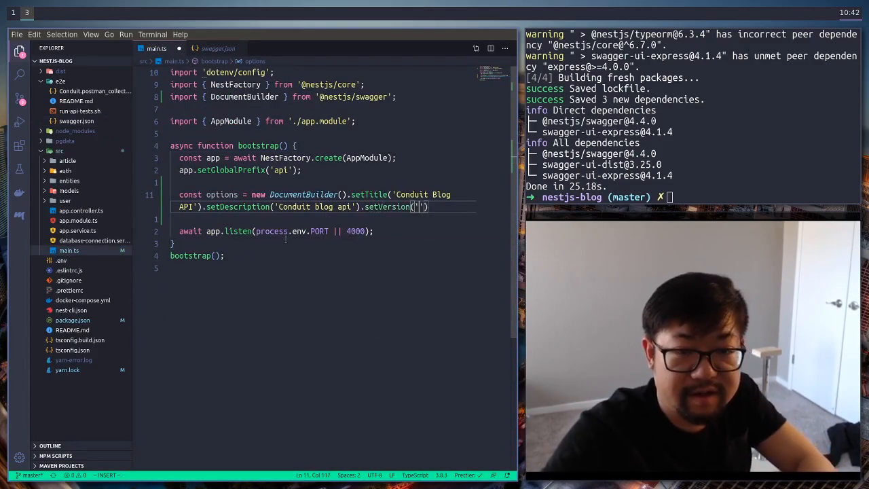
{"action": "type", "text": "1.0.0"}
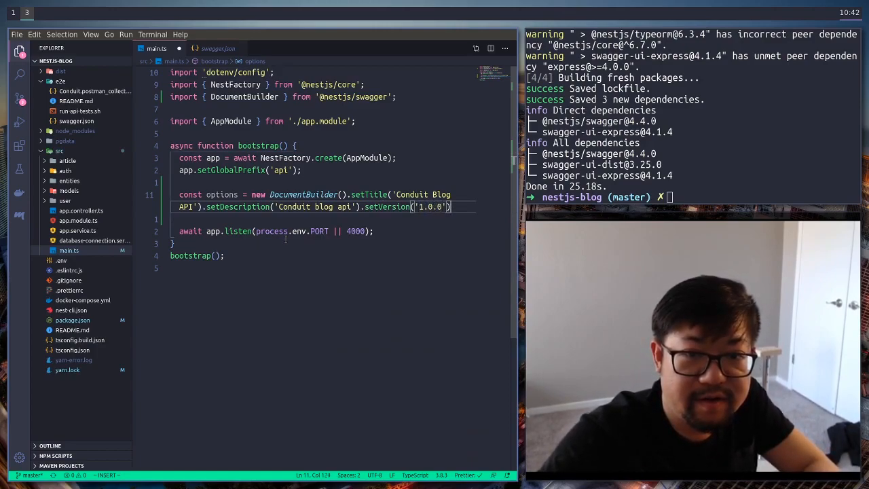
{"action": "type", "text": ".setVersion('1.0.0"}
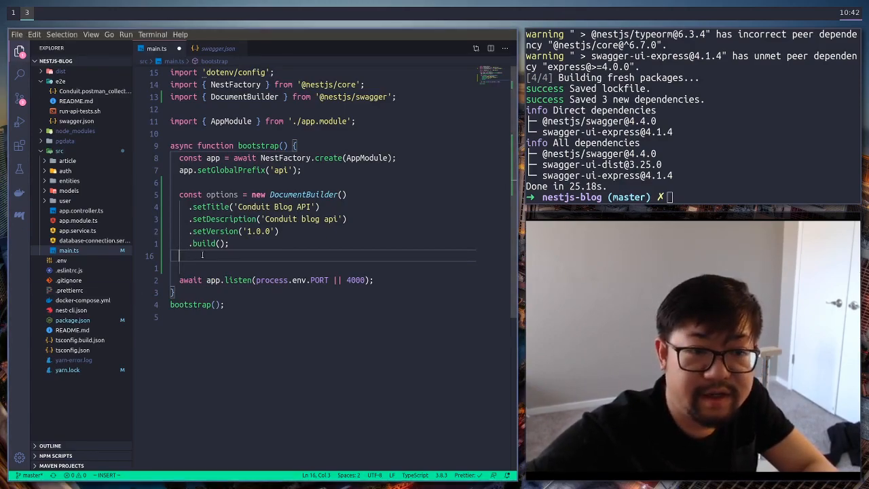
Add const document = SwaggerModule.createDocument(app, options) inside bootstrap()
{"action": "type", "text": "c"}
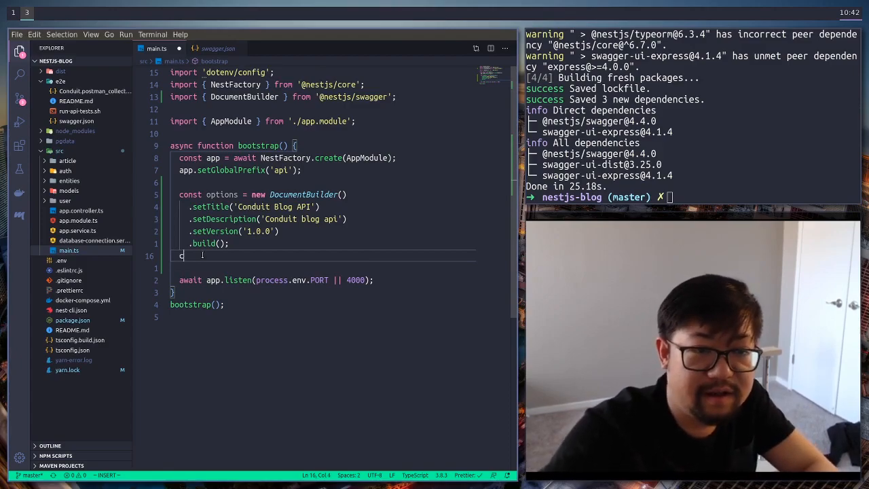
{"action": "type", "text": "onst document ="}
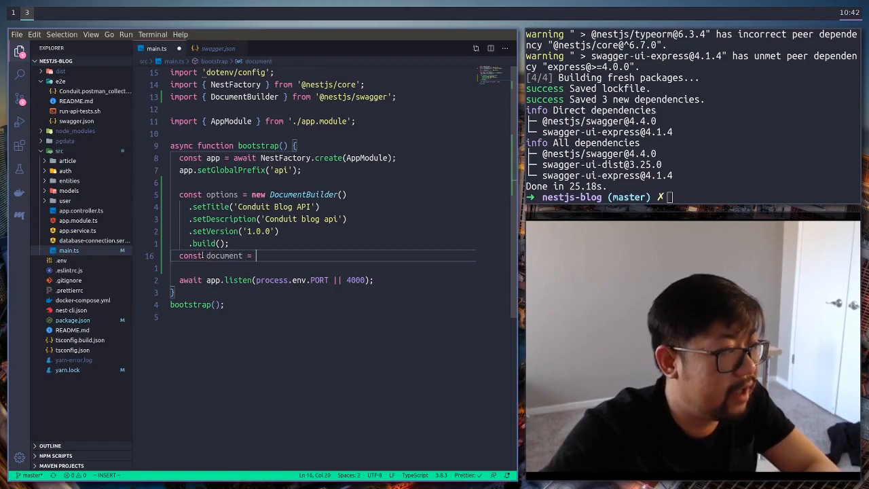
{"action": "type", "text": "SwaggerModule."}
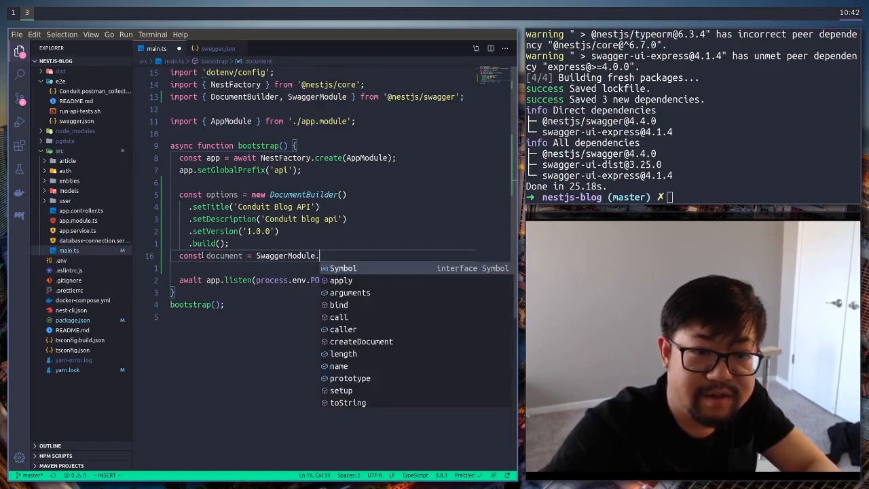
{"action": "type", "text": "createDocument"}
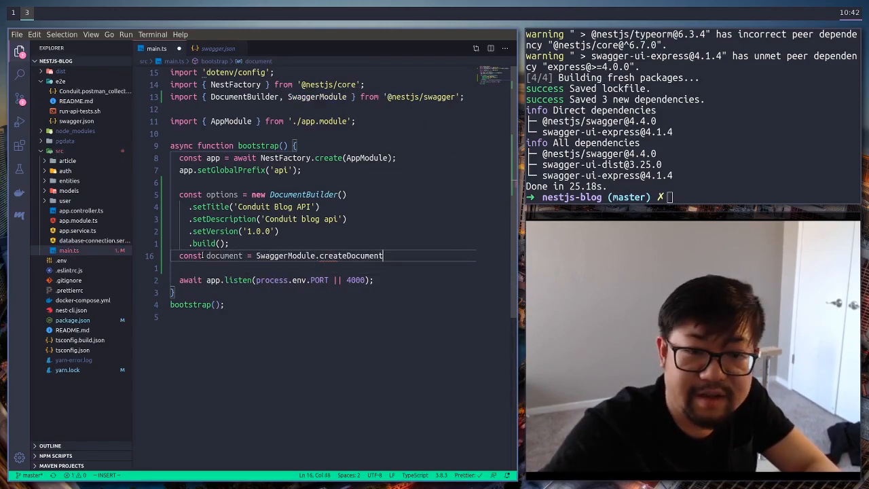
{"action": "type", "text": "();"}
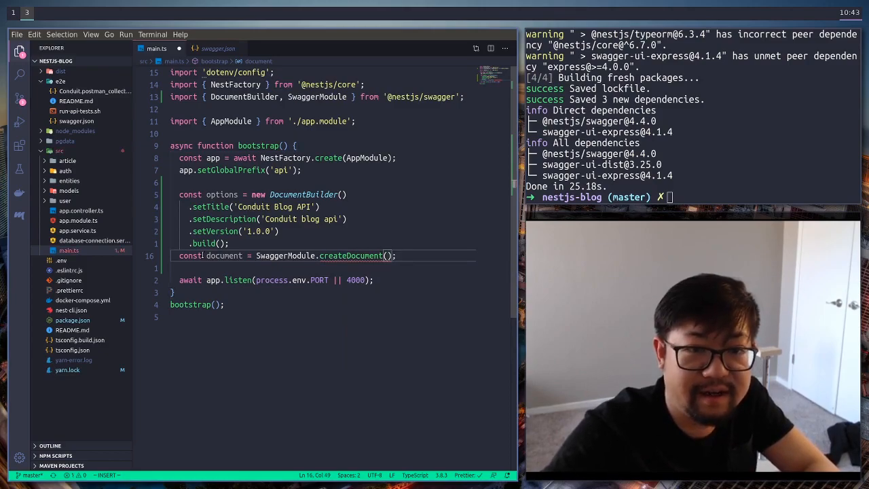
{"action": "type", "text": "app, options"}
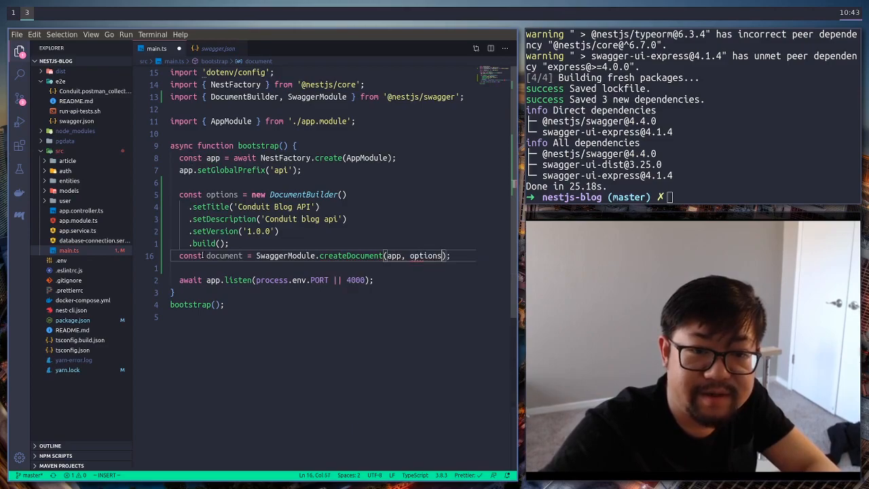
{"action": "double_click", "coordinate": [424, 255]}
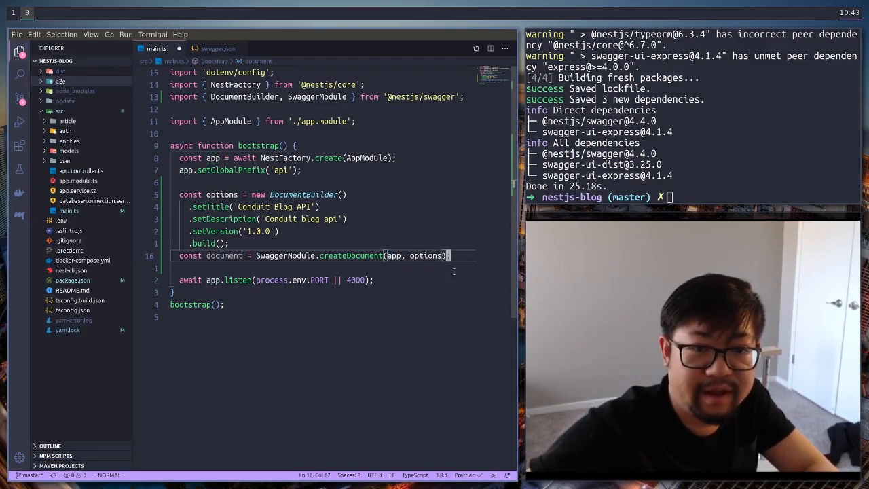
Add SwaggerModule.setup('api', app, document) and start the app with yarn start
{"action": "type", "text": "SwaggerModule."}
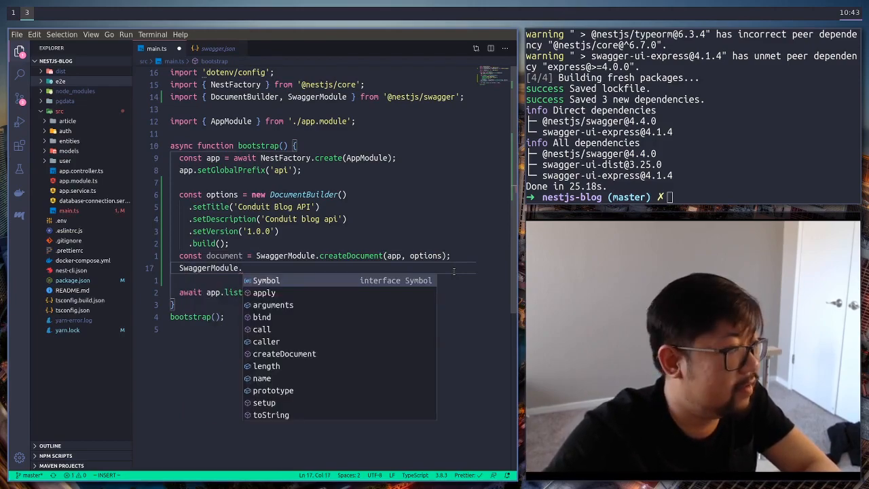
{"action": "type", "text": "setup"}
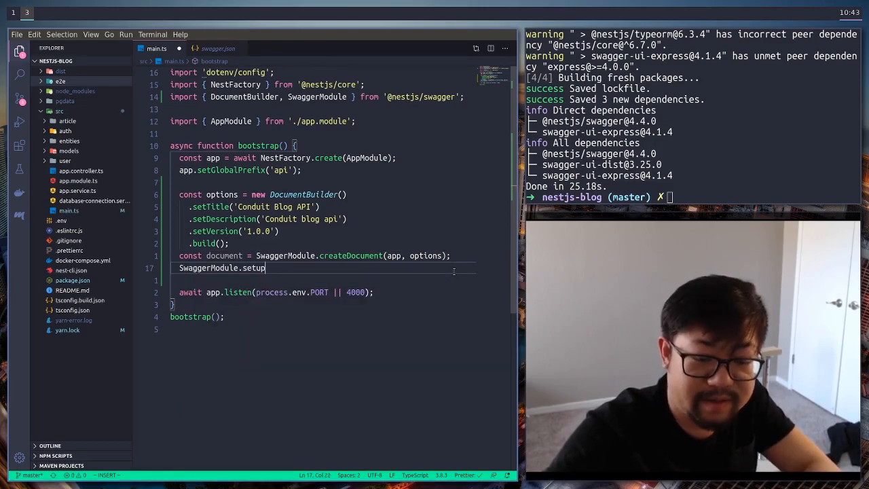
{"action": "type", "text": "();"}
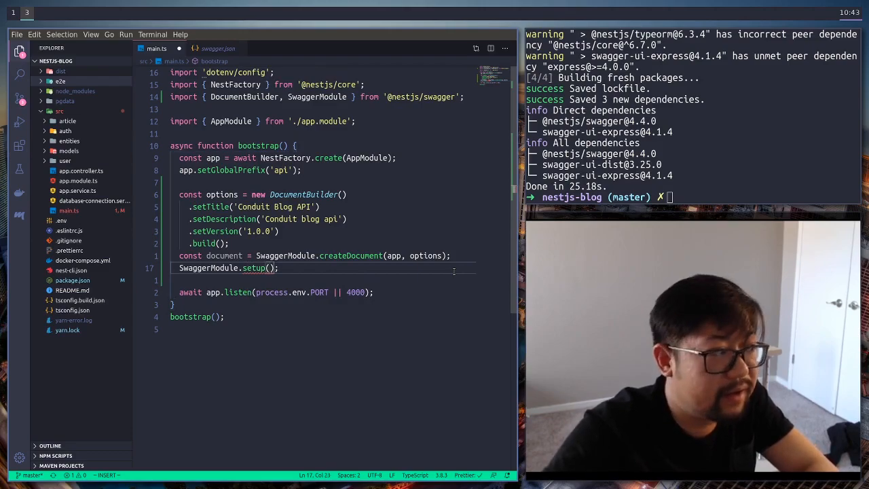
{"action": "type", "text": "''"}
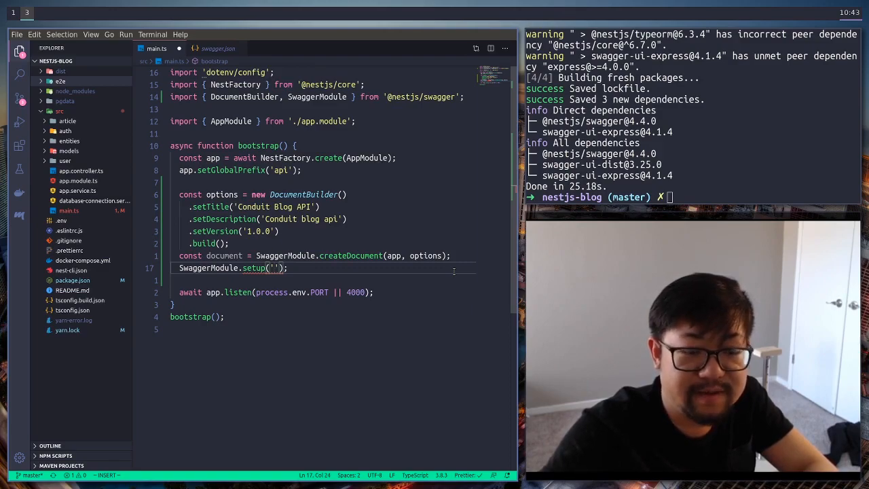
{"action": "type", "text": "api"}
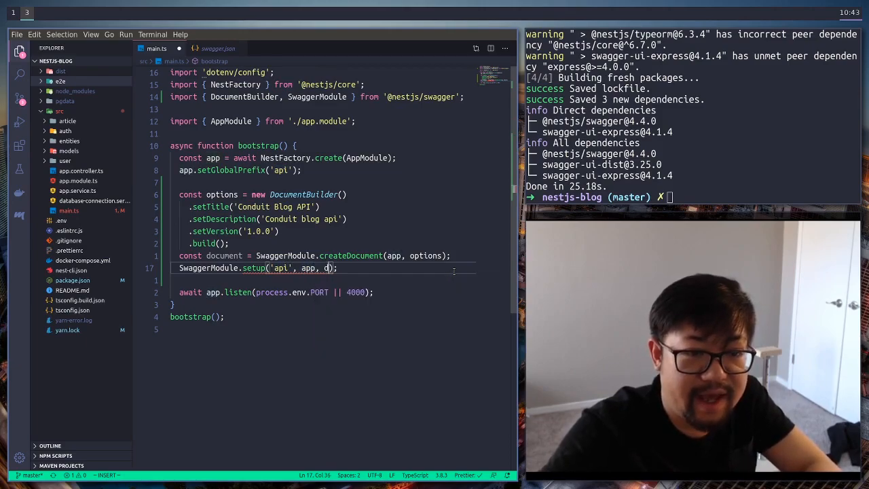
{"action": "type", "text": "ocument"}
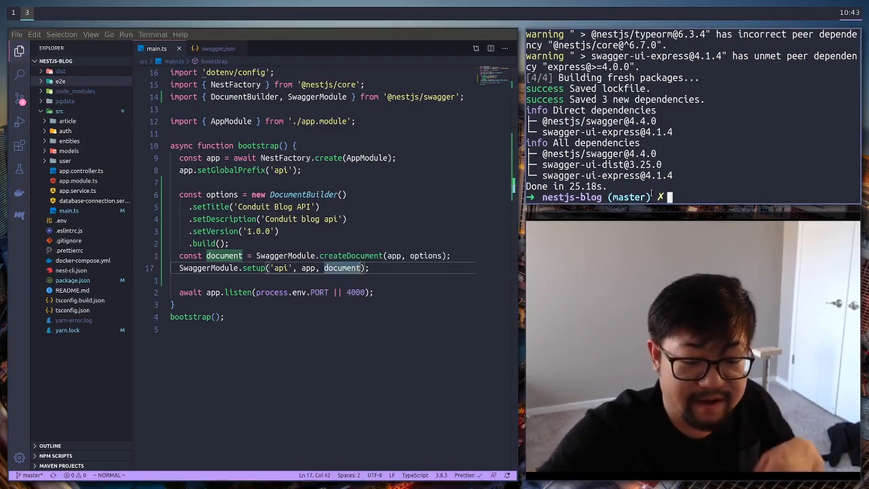
{"action": "type", "text": "yarn start"}
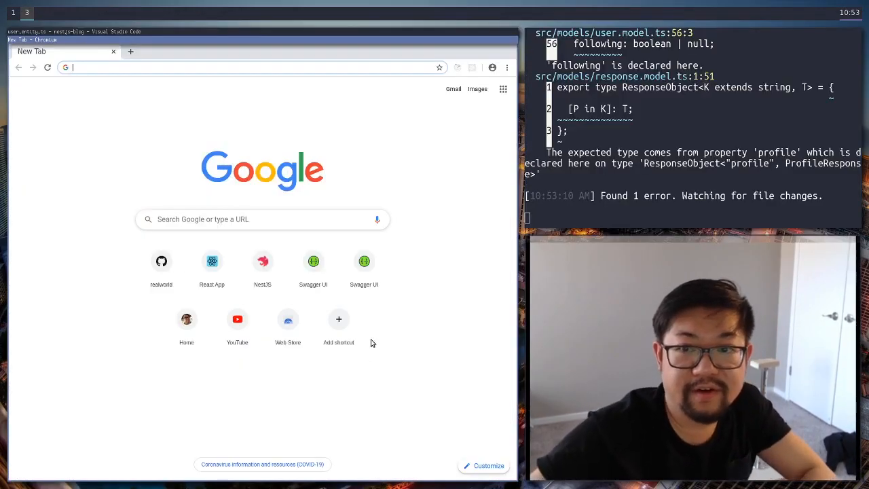
{"action": "mouse_move", "coordinate": [339, 319]}
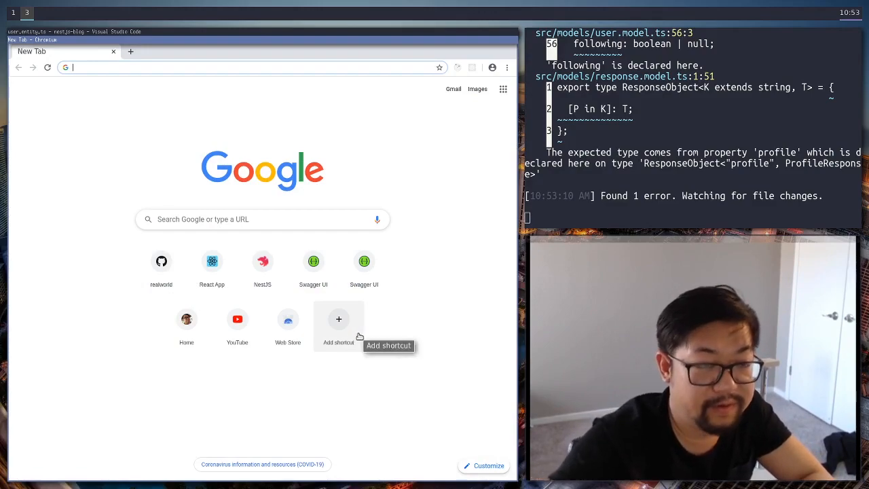
Load localhost:4000/api in a new Chromium tab
{"action": "type", "text": "localhost:4000/api/"}
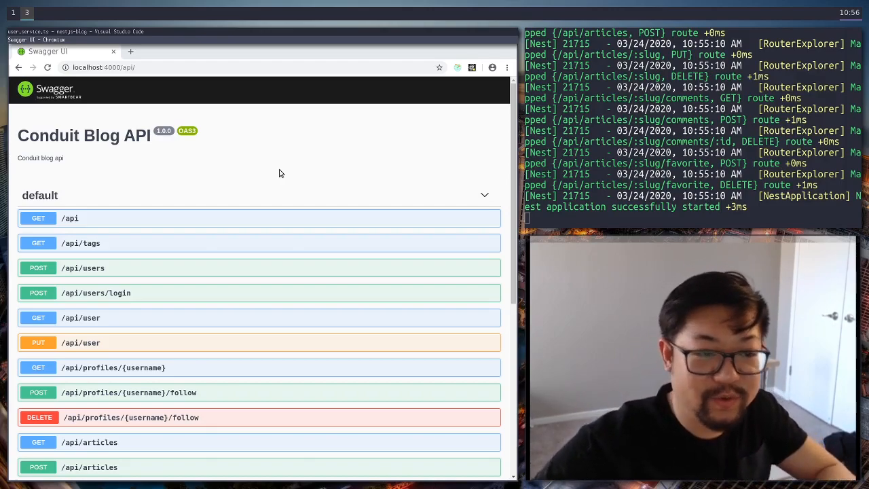
{"action": "mouse_move", "coordinate": [282, 168]}
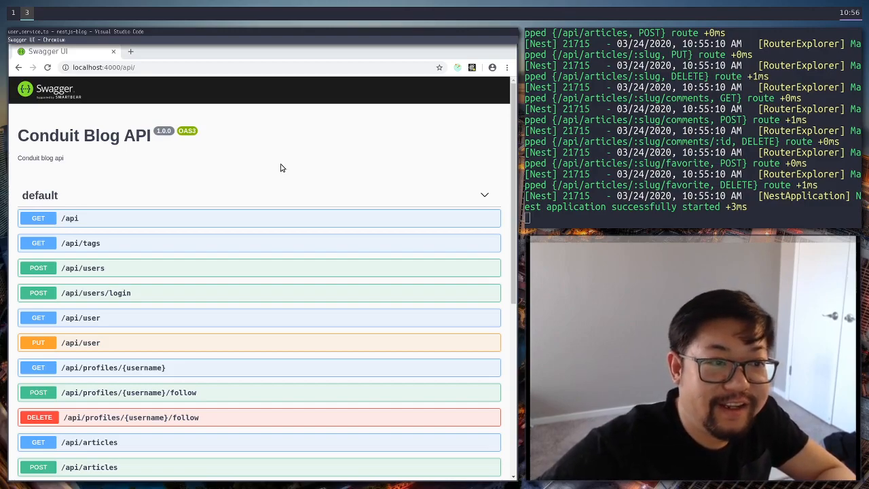
{"action": "mouse_move", "coordinate": [97, 205]}
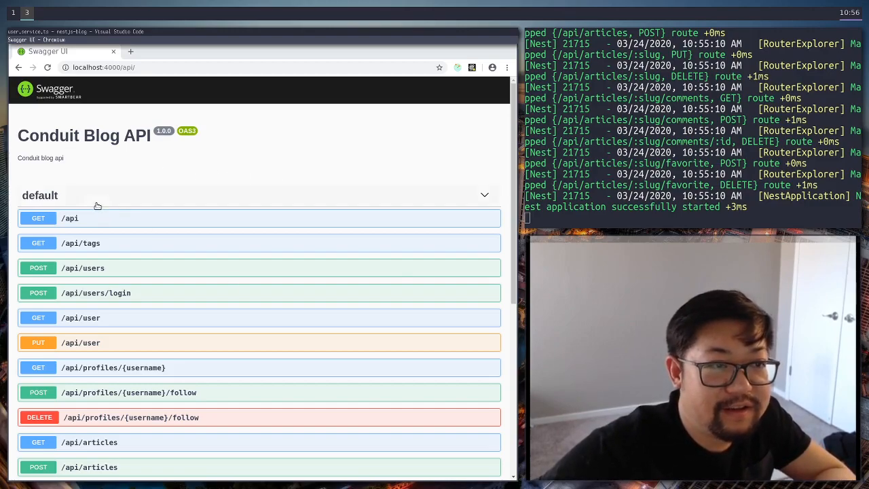
Scroll the Conduit Blog API endpoint list, expand GET /api, and open POST /api/users
{"action": "scroll", "scroll_direction": "down", "scroll_amount": 3}
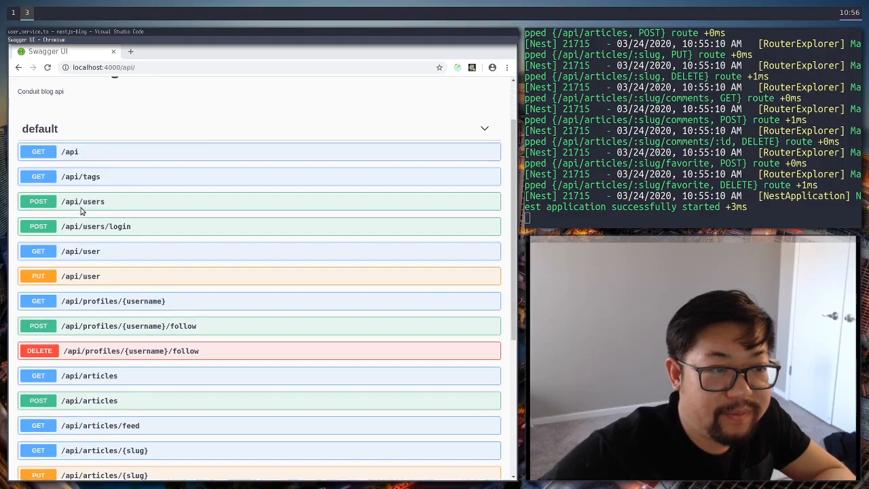
{"action": "scroll", "scroll_direction": "down", "scroll_amount": 3}
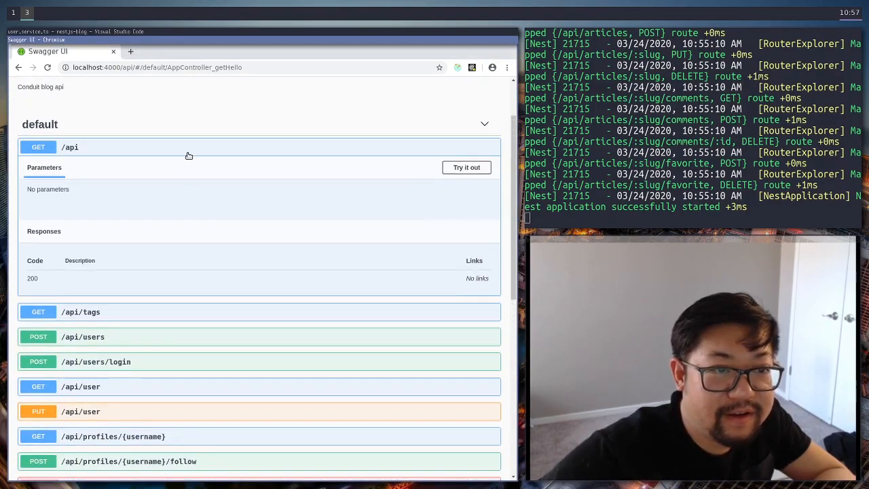
{"action": "scroll", "scroll_direction": "down", "scroll_amount": 3}
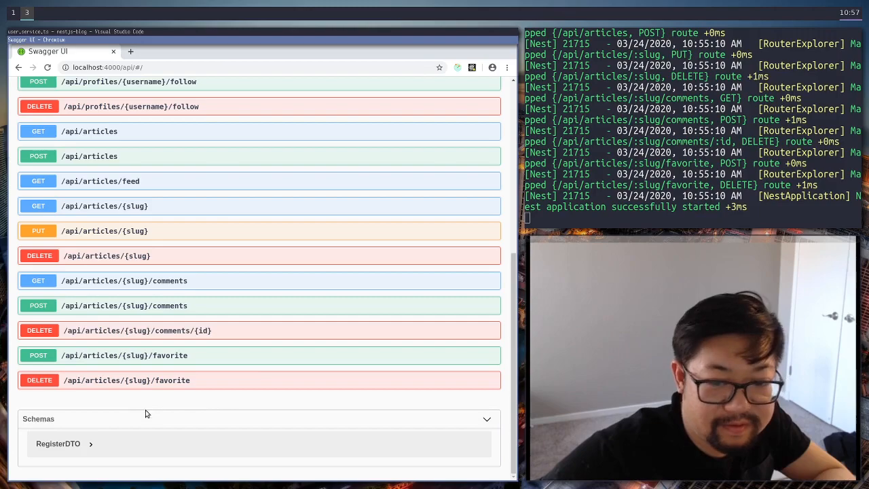
{"action": "left_click", "coordinate": [58, 443]}
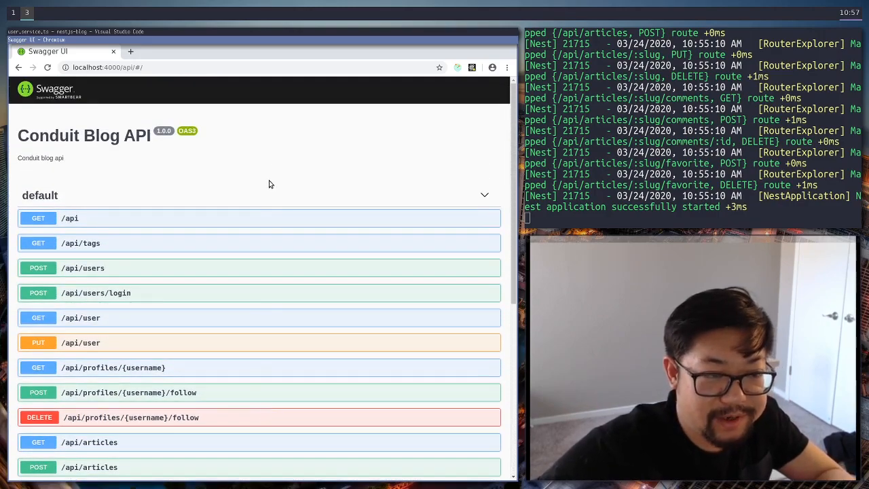
{"action": "left_click", "coordinate": [70, 218]}
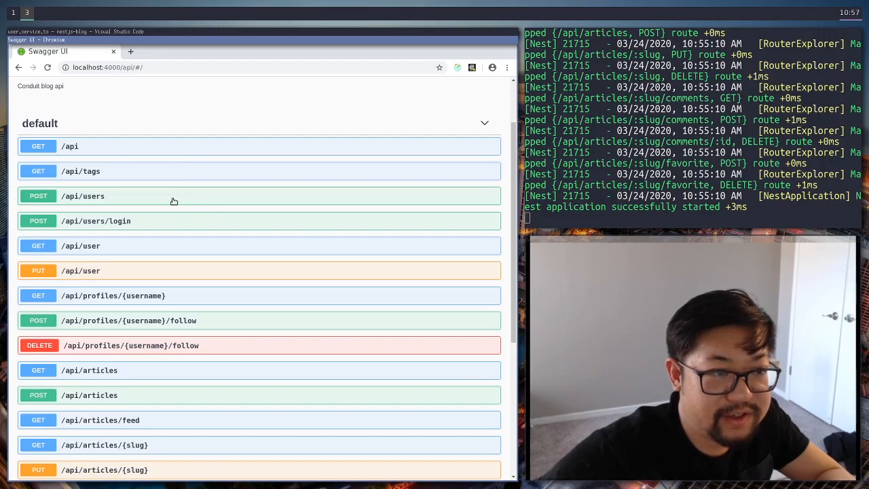
{"action": "left_click", "coordinate": [82, 196]}
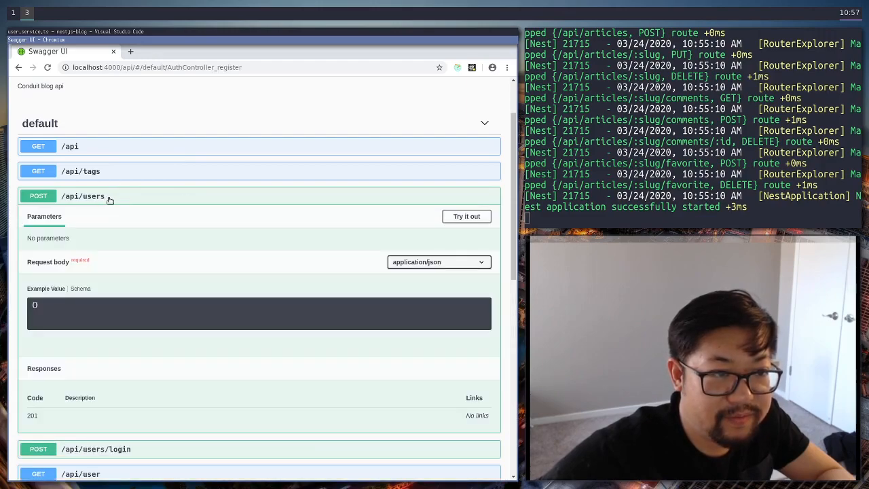
{"action": "scroll", "scroll_direction": "down", "scroll_amount": 3}
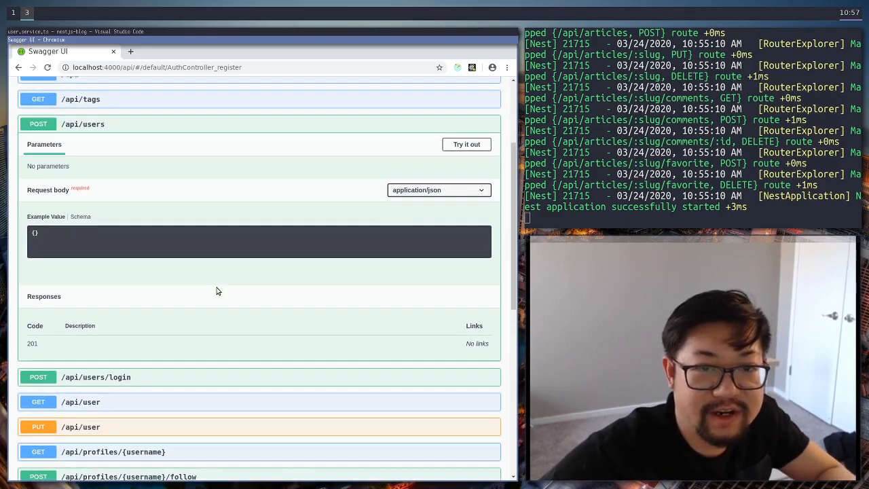
{"action": "mouse_move", "coordinate": [289, 283]}
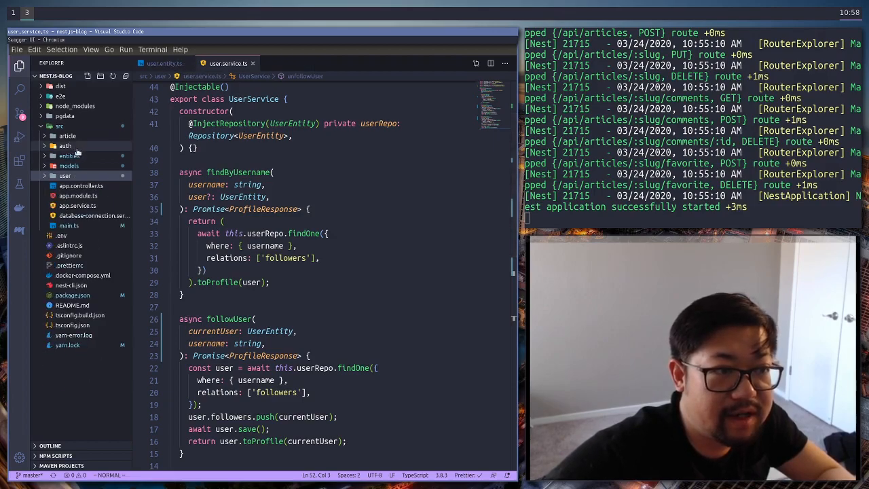
{"action": "left_click", "coordinate": [65, 145]}
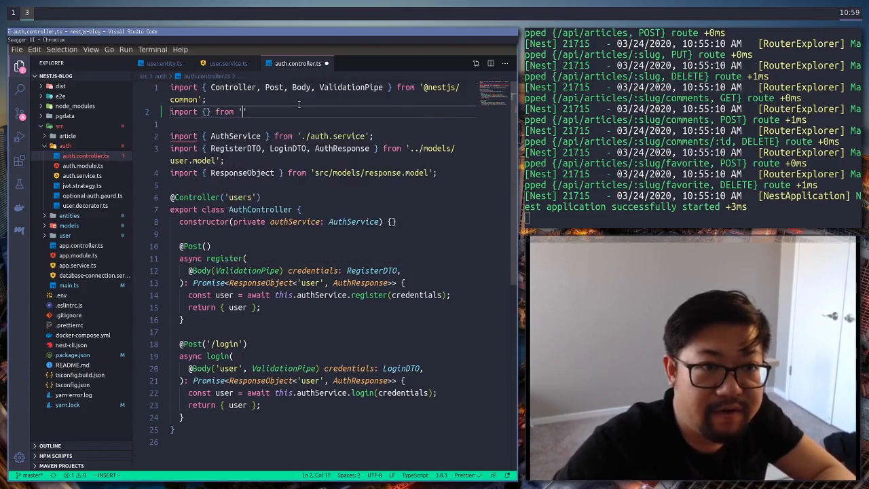
{"action": "type", "text": "@nestjs/s"}
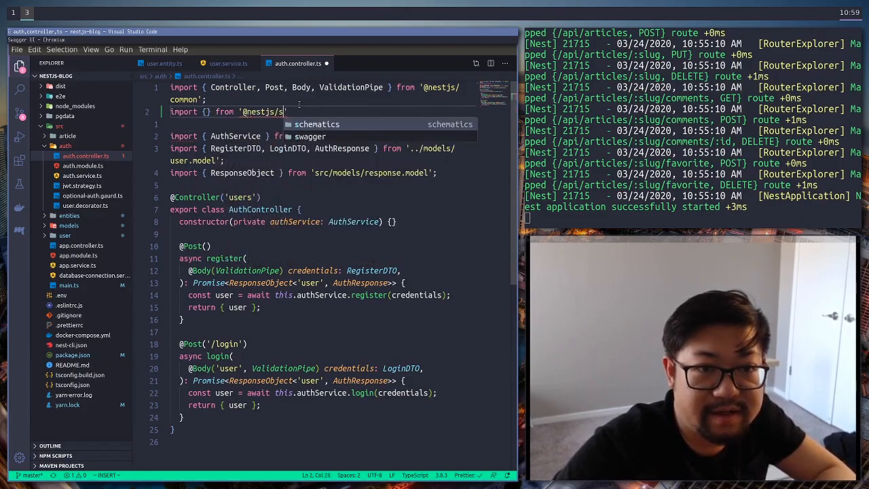
{"action": "type", "text": "c"}
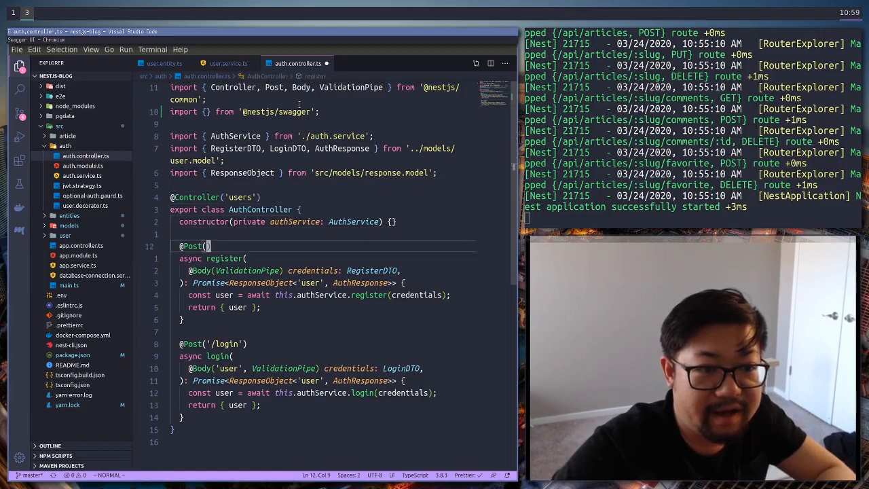
Decorate register() with a 201 created response described 'User Registration'
{"action": "type", "text": "@ApiCreatedResponse("}
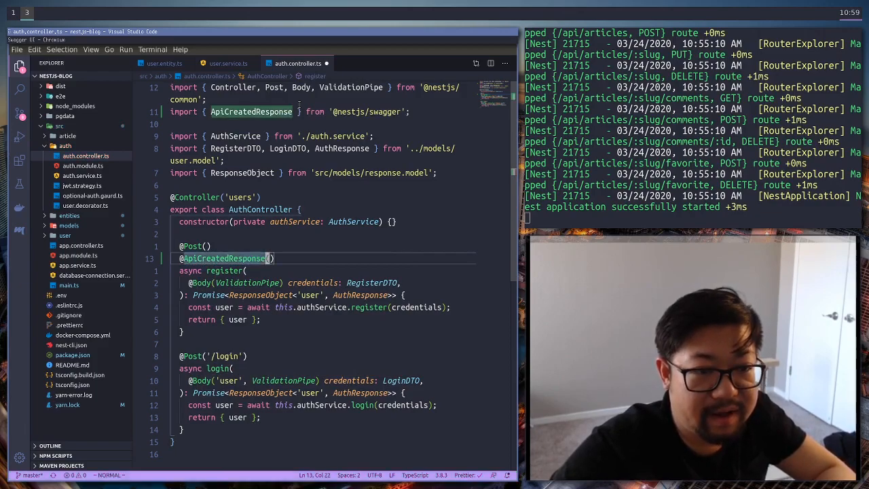
{"action": "type", "text": "@"}
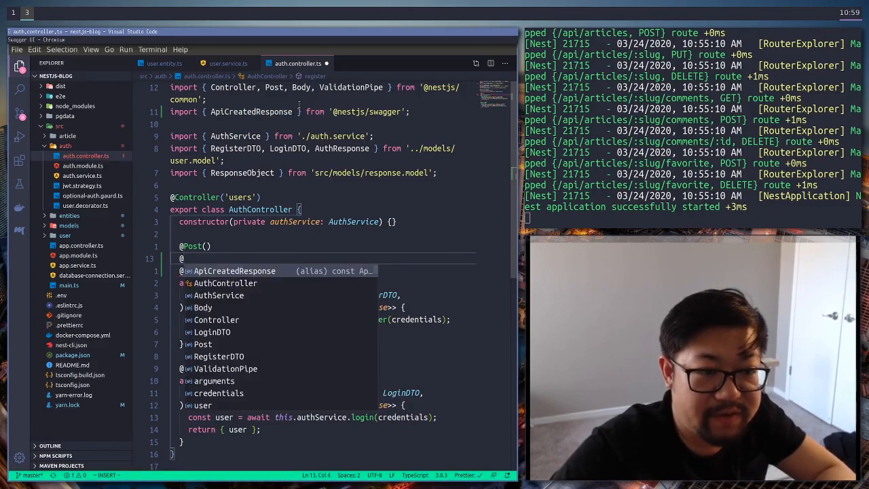
{"action": "type", "text": "piResponse({"}
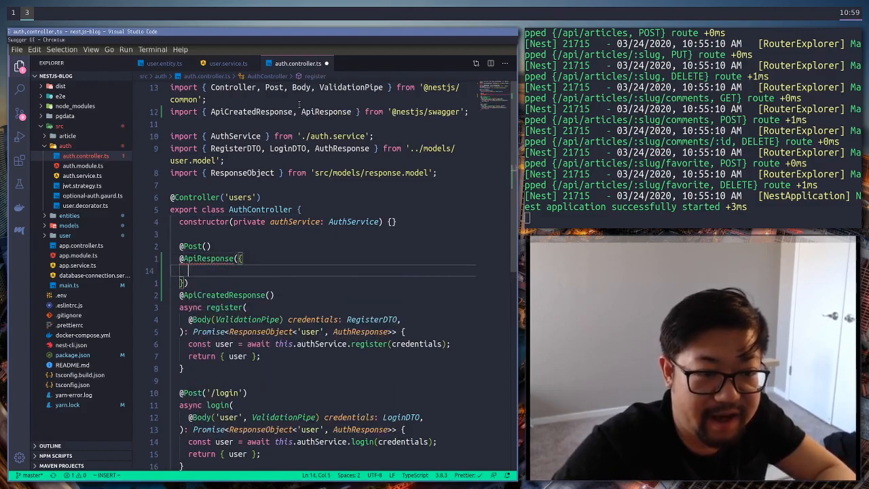
{"action": "type", "text": "status:"}
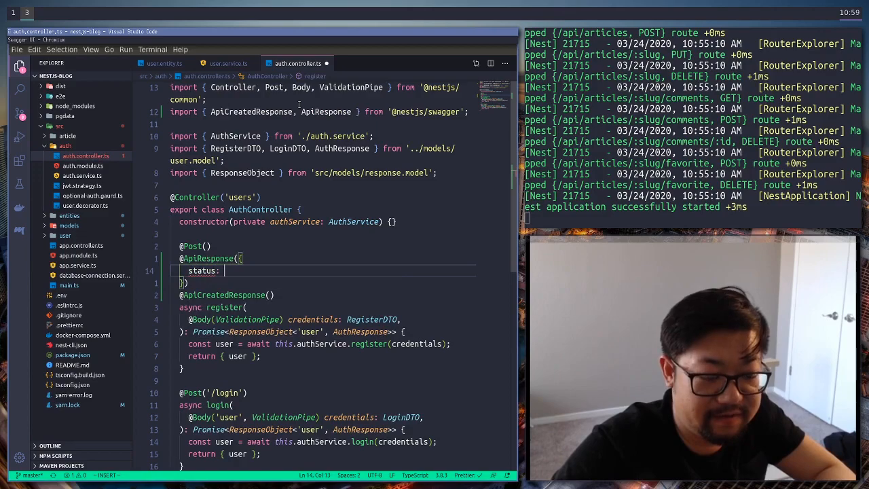
{"action": "type", "text": "201"}
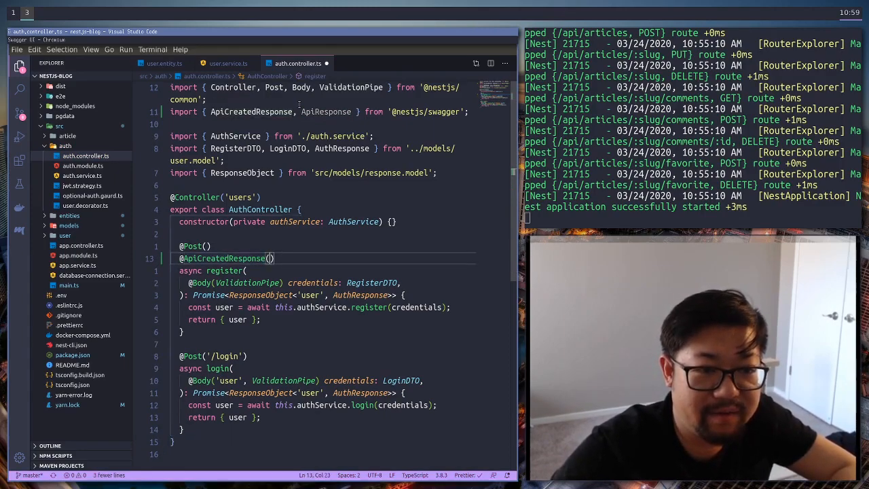
{"action": "type", "text": "'"}
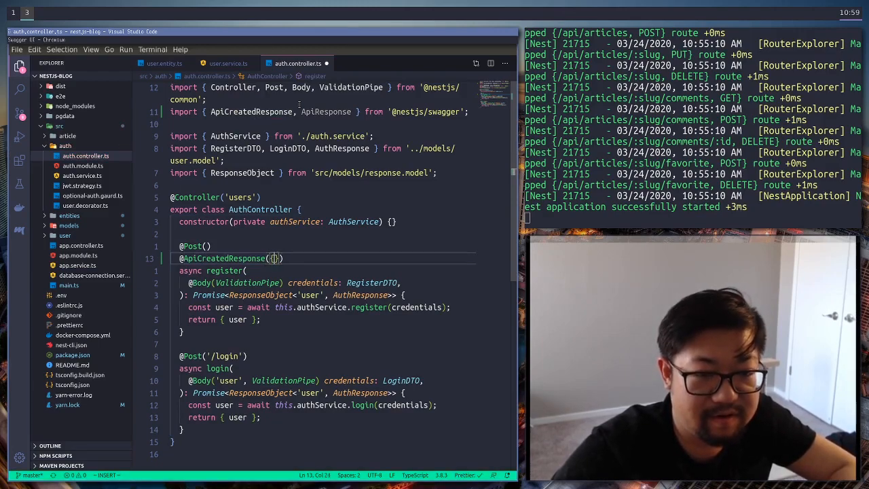
{"action": "type", "text": "description: ''"}
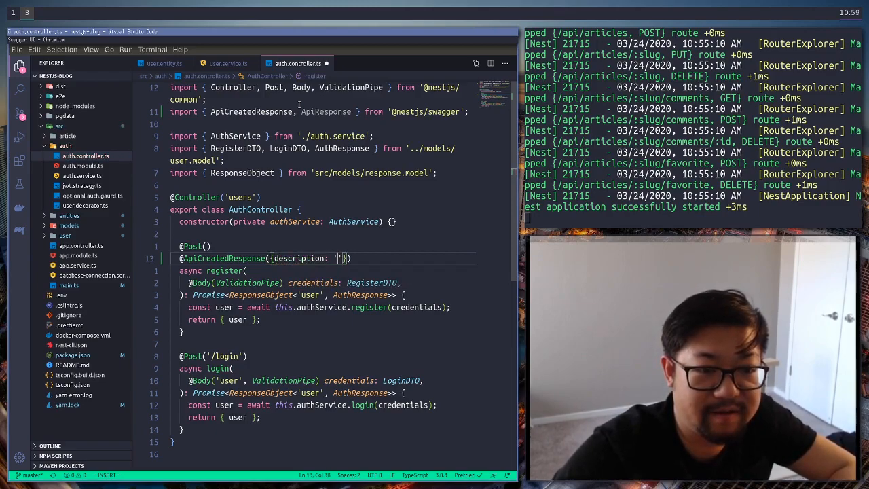
{"action": "type", "text": "Us"}
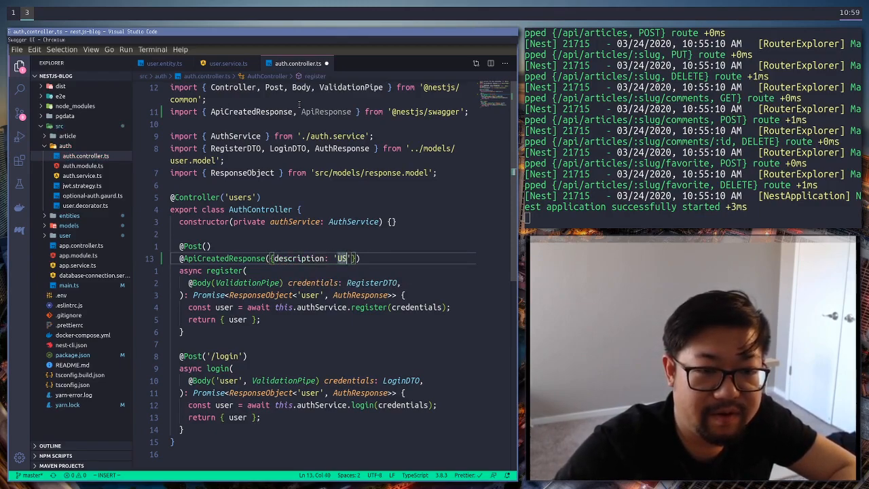
{"action": "type", "text": "ser R"}
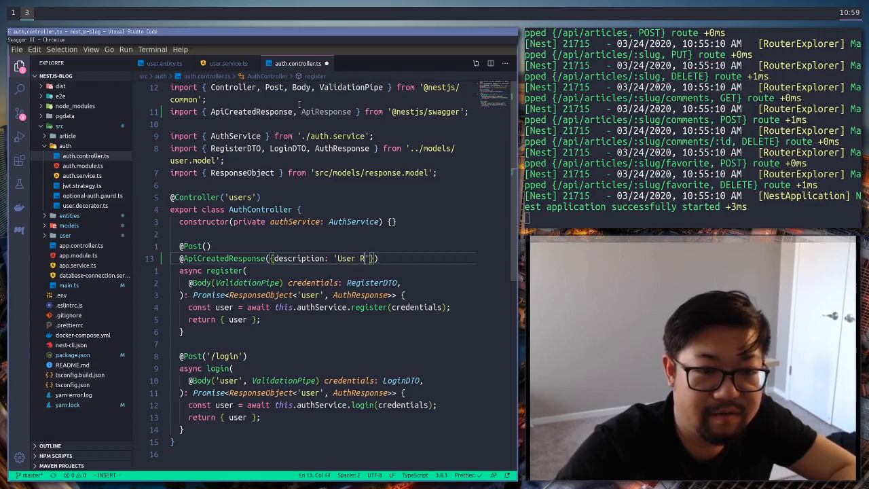
{"action": "type", "text": "egistration"}
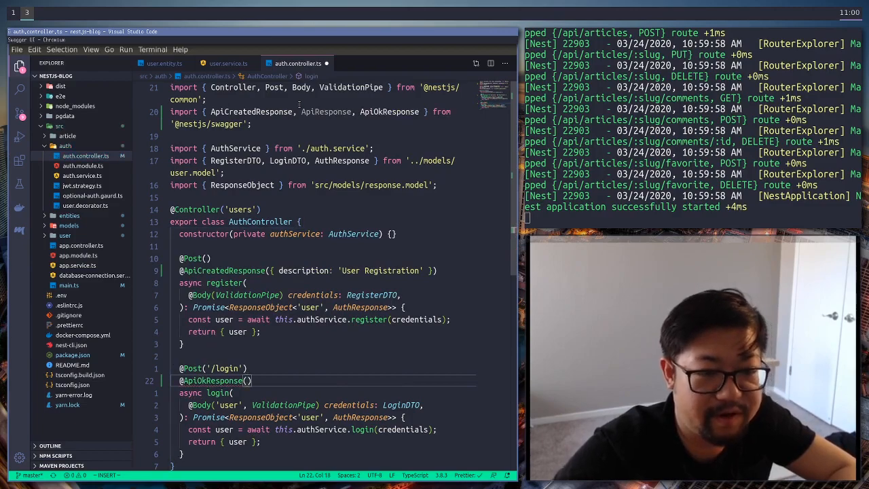
{"action": "type", "text": "{ des"}
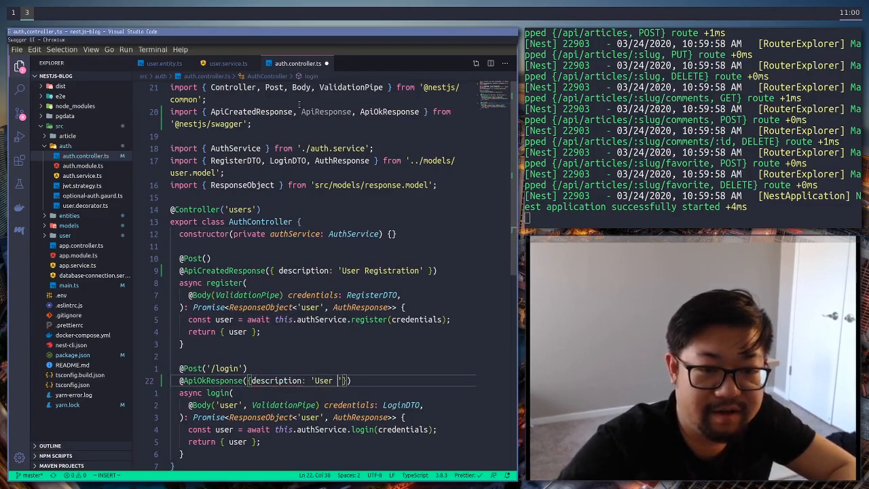
{"action": "type", "text": "Login"}
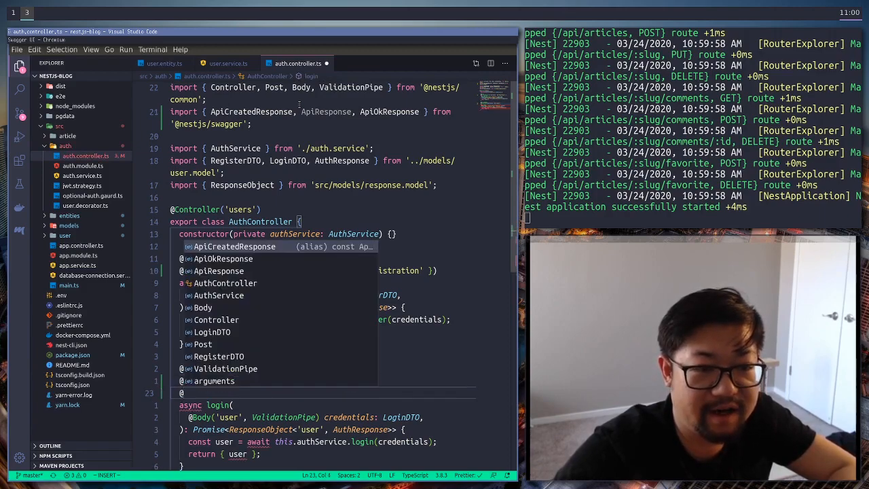
{"action": "type", "text": "Api"}
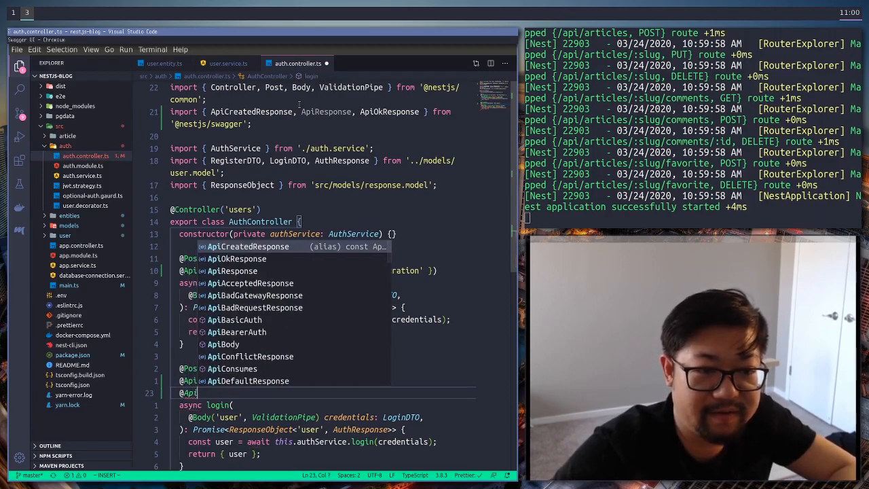
{"action": "type", "text": "un"}
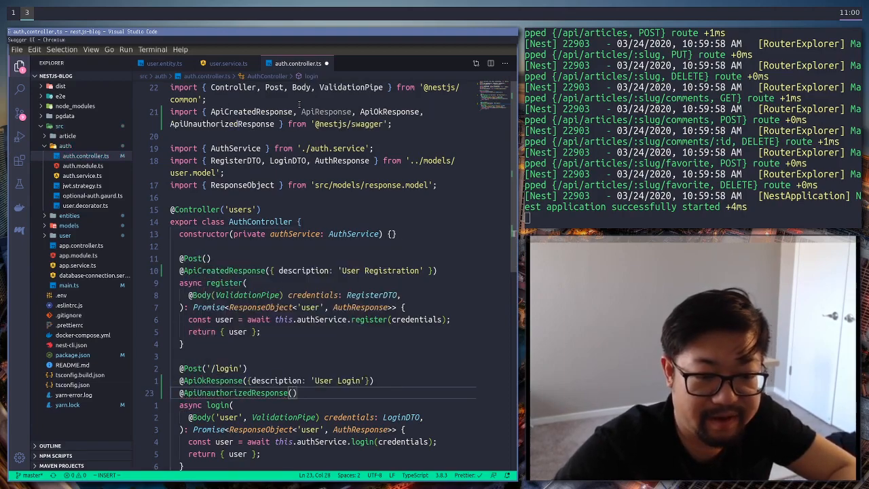
{"action": "type", "text": "{d"}
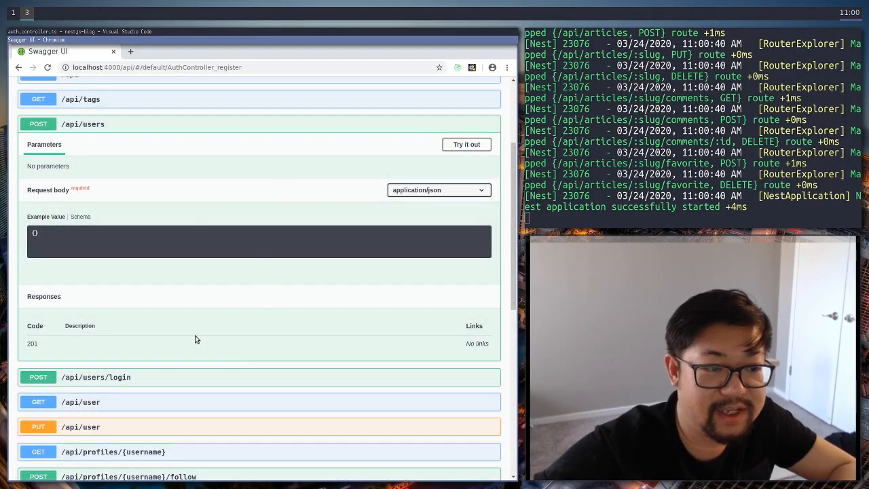
Reload Swagger UI and check the User Registration, User Login and Invalid credentials descriptions
{"action": "left_click", "coordinate": [47, 67]}
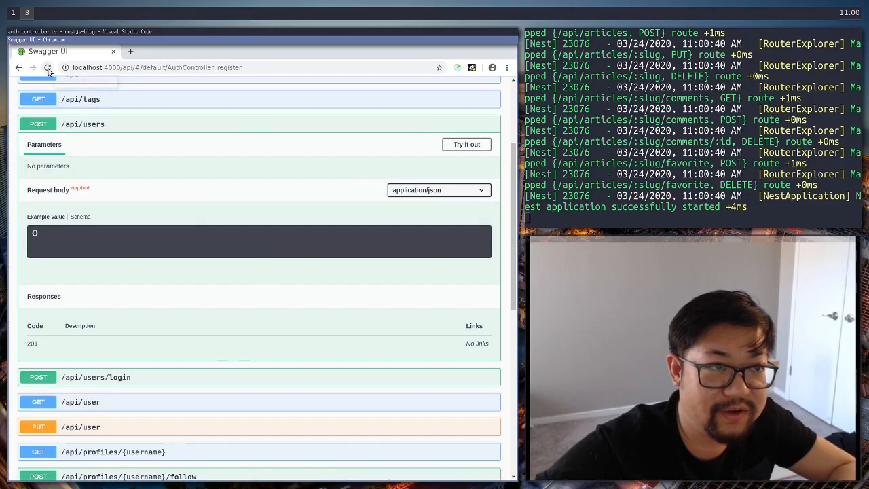
{"action": "scroll", "scroll_direction": "down", "scroll_amount": 3}
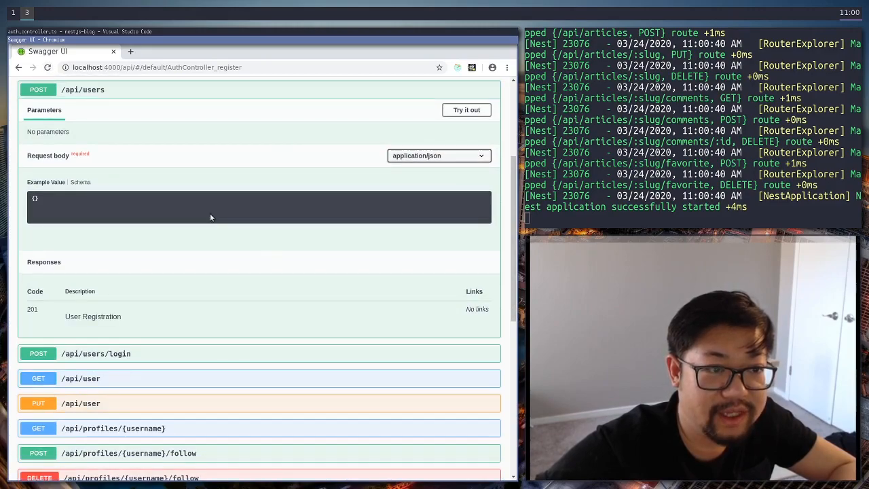
{"action": "double_click", "coordinate": [93, 316]}
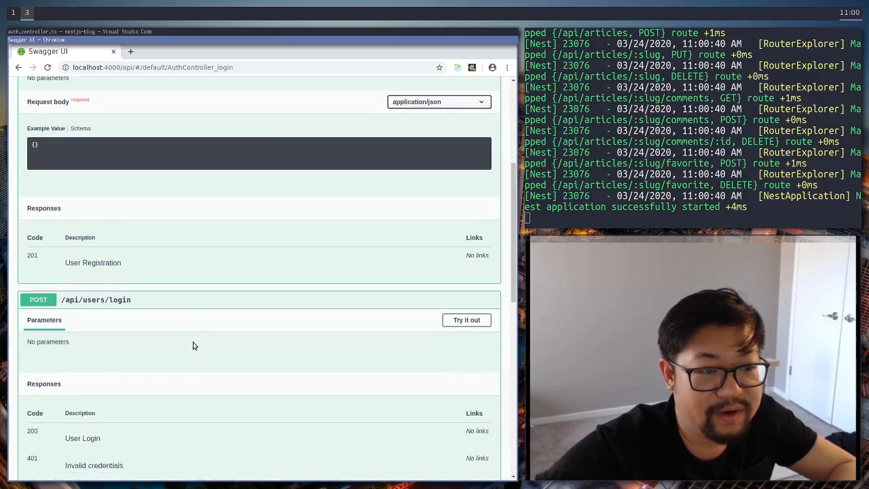
{"action": "scroll", "scroll_direction": "down", "scroll_amount": 3}
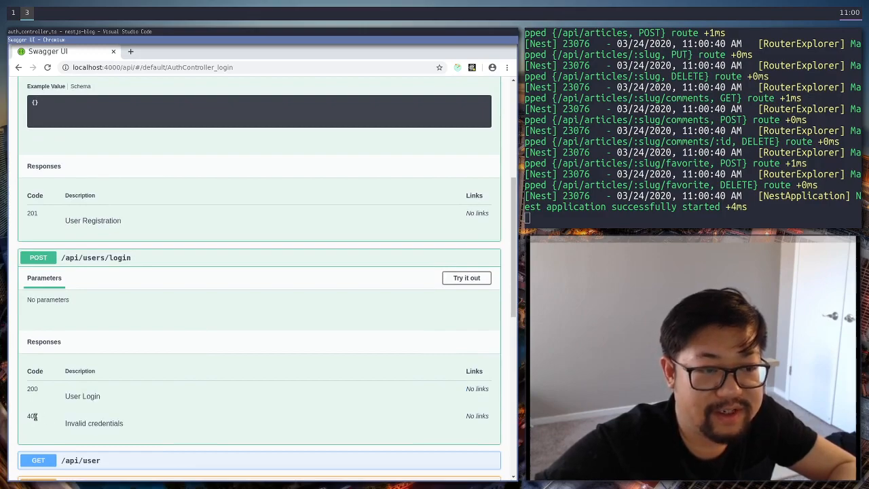
{"action": "double_click", "coordinate": [82, 396]}
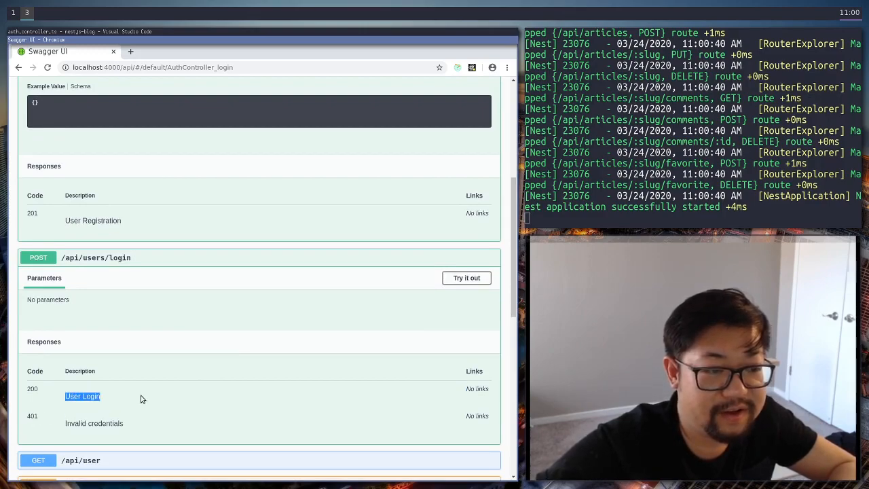
{"action": "scroll", "scroll_direction": "down", "scroll_amount": 3}
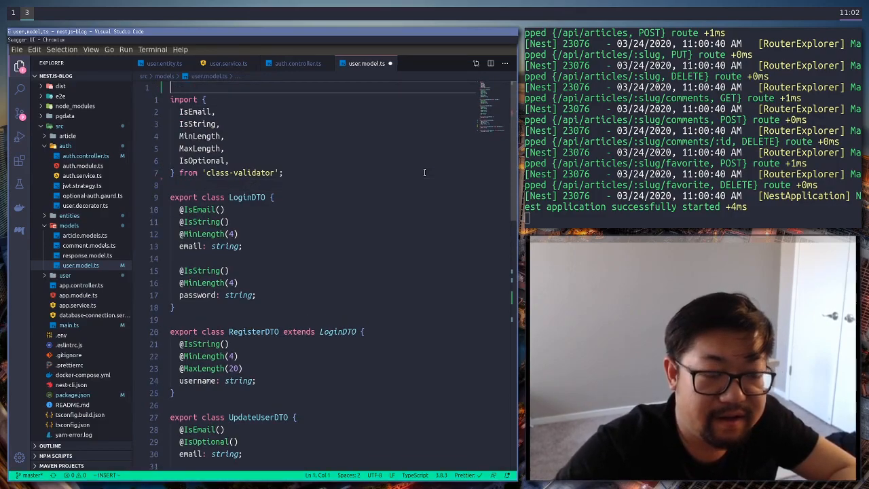
{"action": "type", "text": "import {}"}
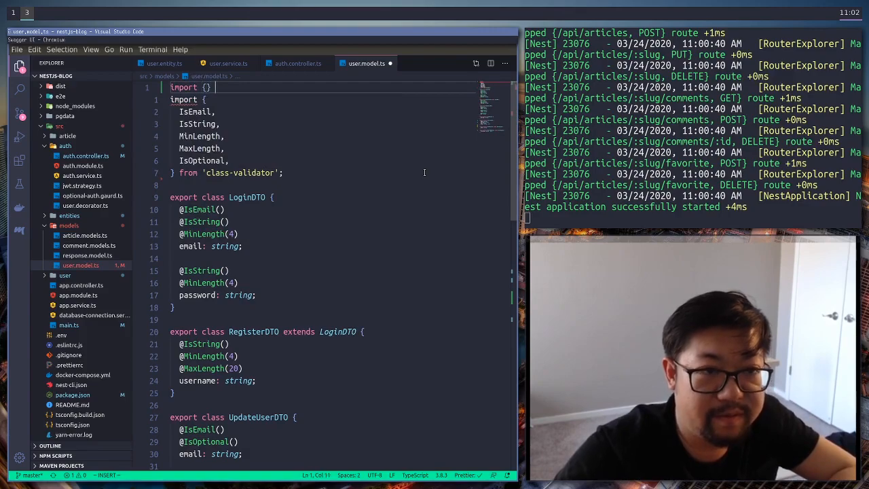
{"action": "type", "text": "from '@"}
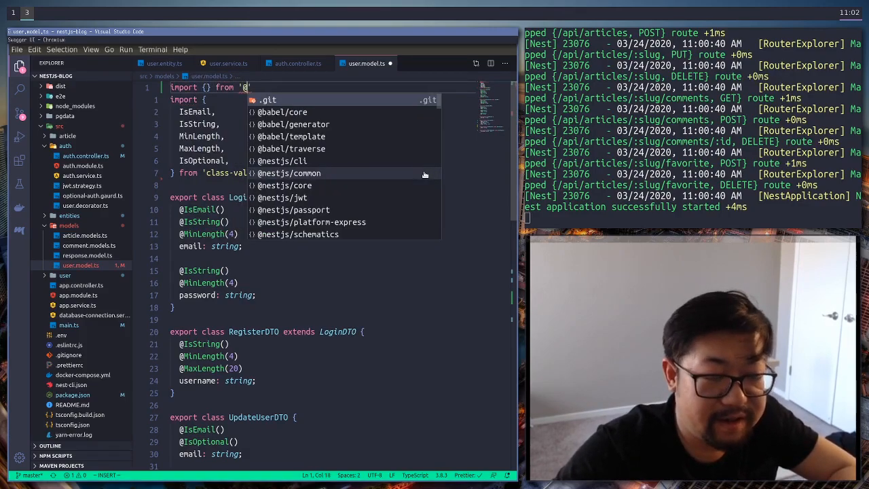
{"action": "type", "text": "nestjs/swagger';"}
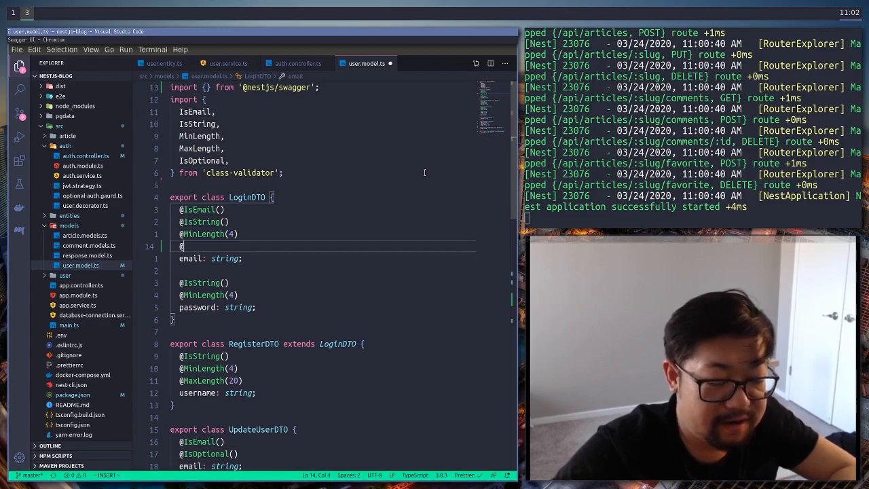
{"action": "type", "text": "ApiProperty({type:"}
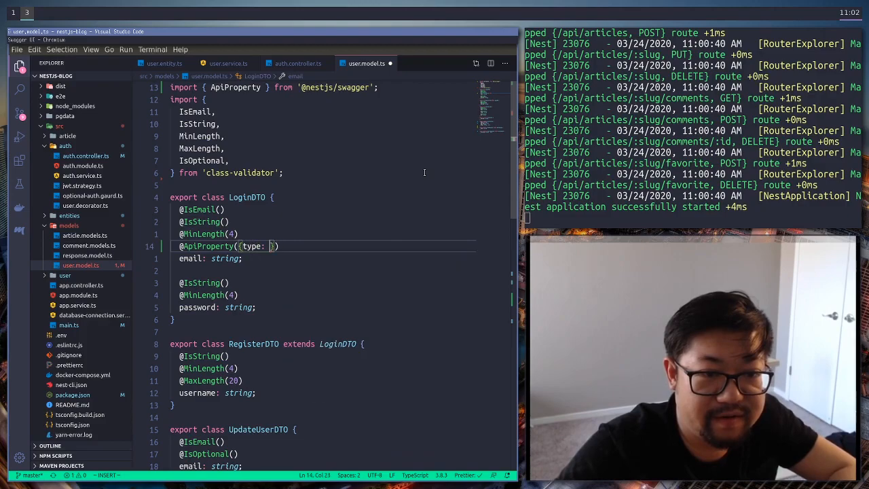
{"action": "type", "text": "String,"}
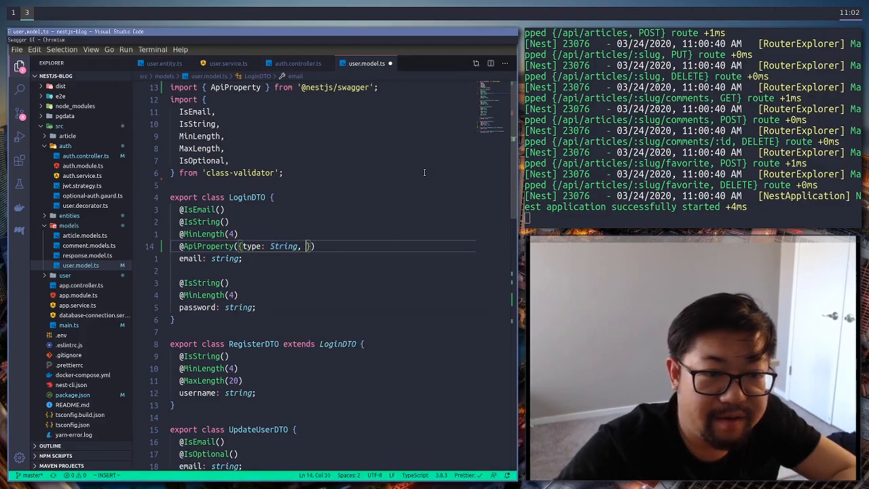
{"action": "type", "text": "d"}
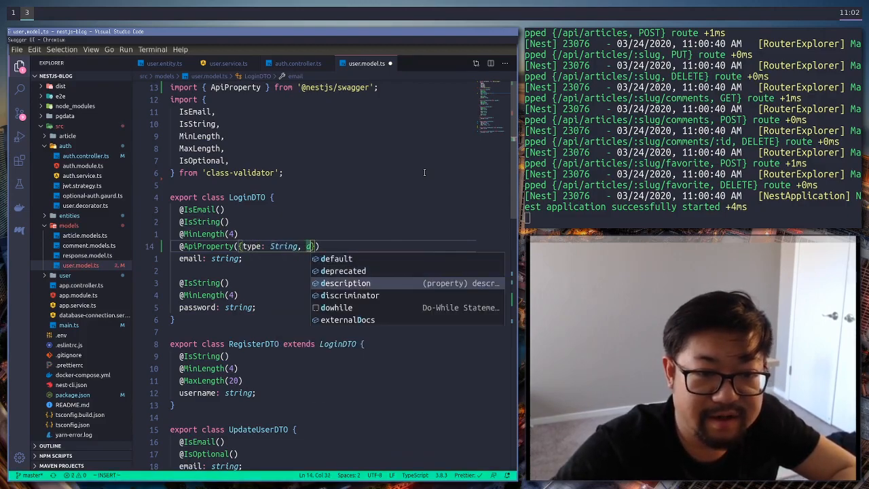
{"action": "type", "text": "escription: 'email'"}
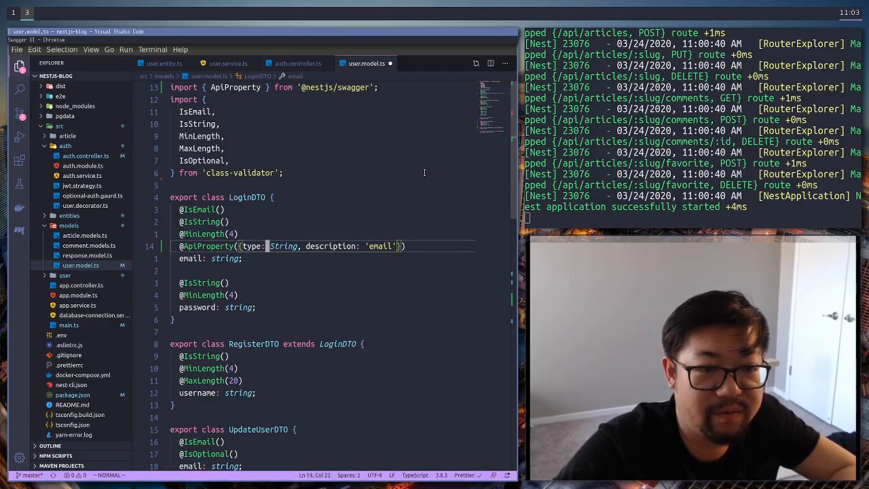
{"action": "double_click", "coordinate": [282, 245]}
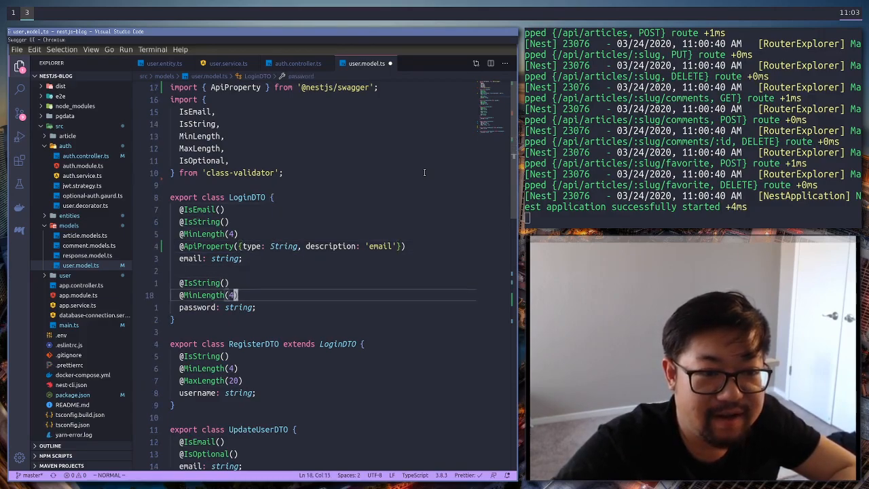
{"action": "type", "text": "@ApiProperty({t"}
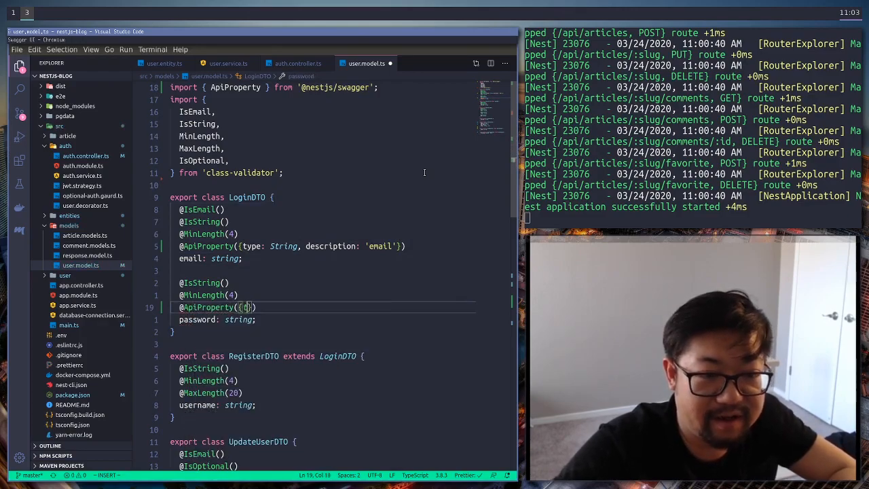
{"action": "type", "text": "type: String, description: '"}
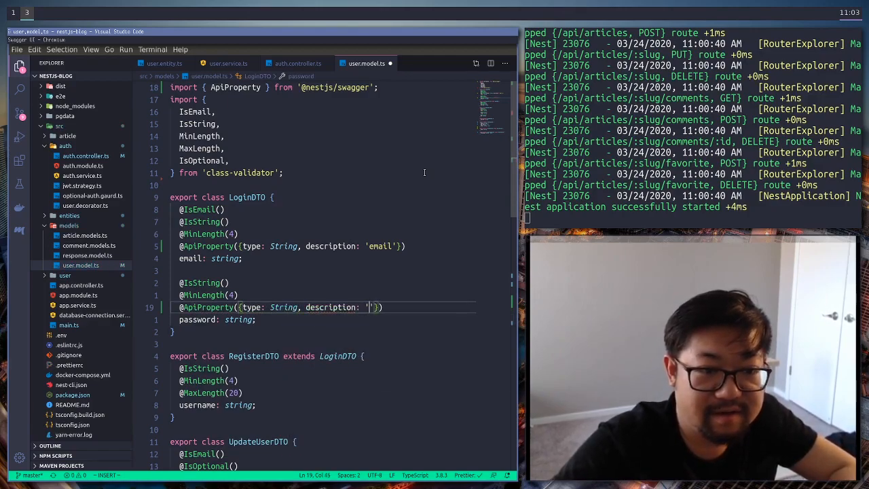
{"action": "type", "text": "password"}
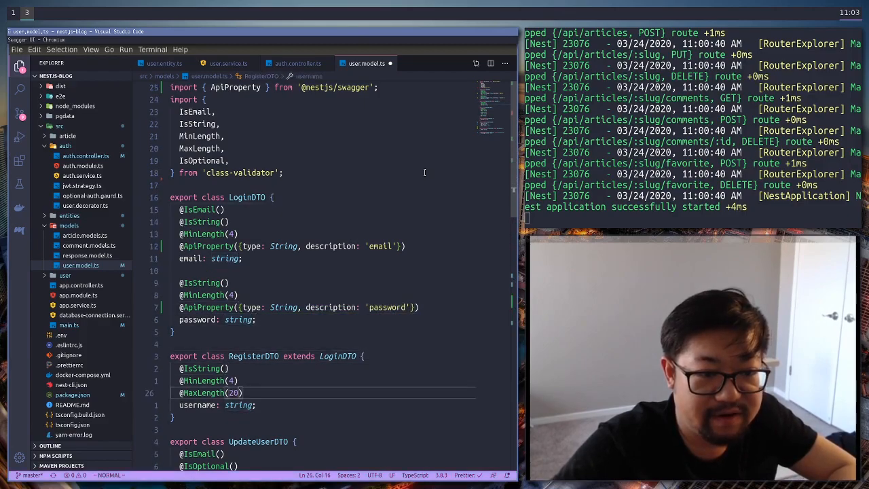
{"action": "type", "text": "@"}
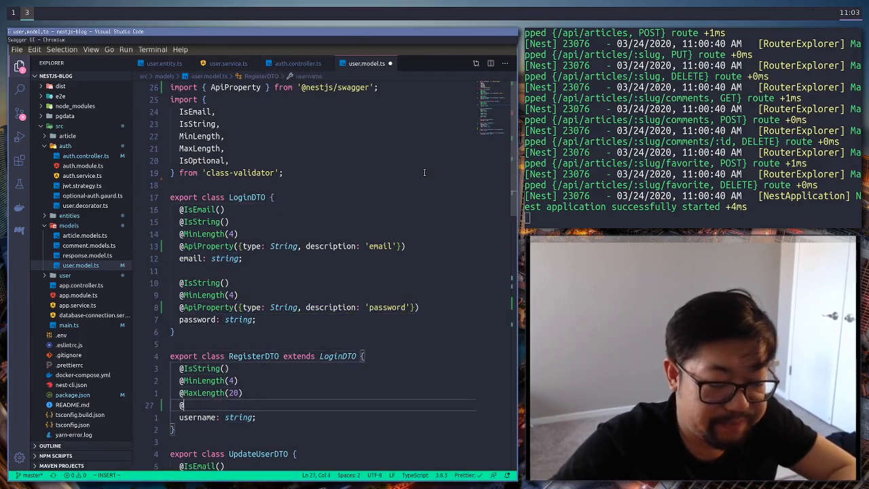
{"action": "type", "text": "@ApiProperty()"}
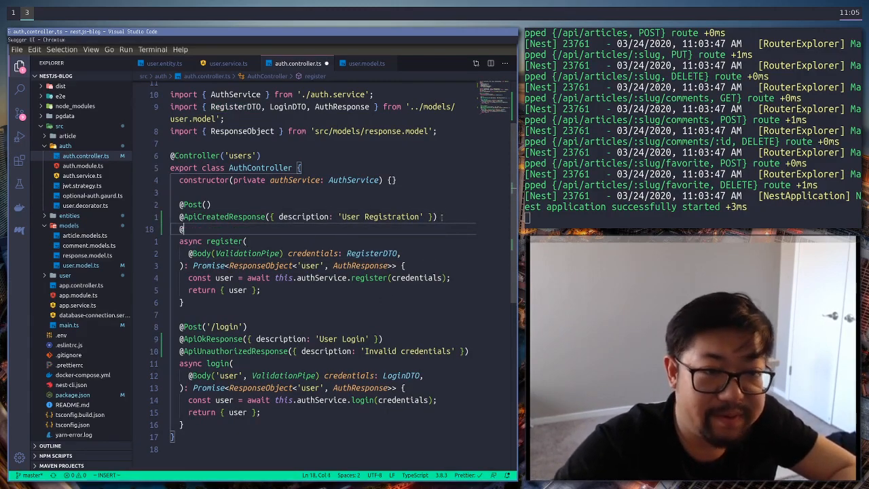
{"action": "type", "text": "Api"}
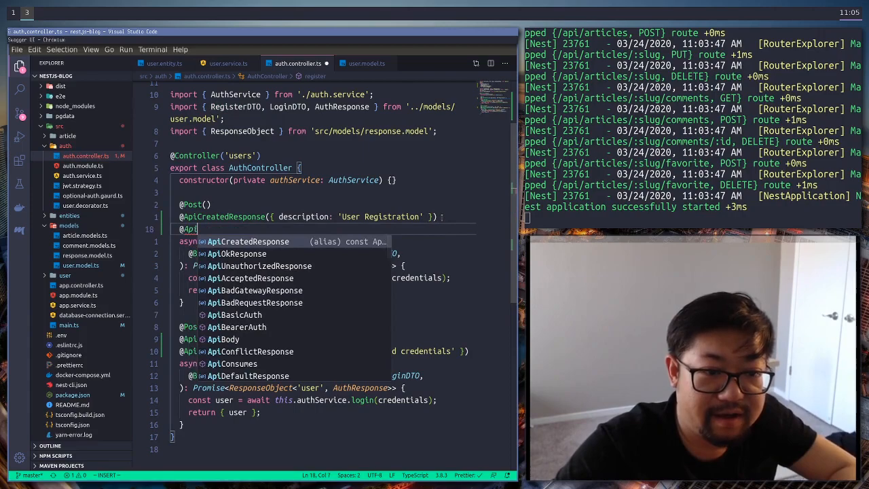
{"action": "type", "text": "Body("}
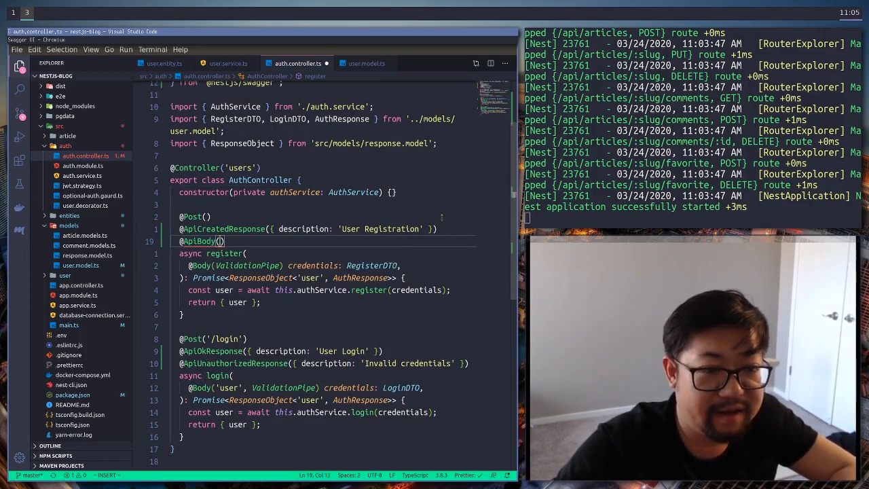
{"action": "type", "text": "{}"}
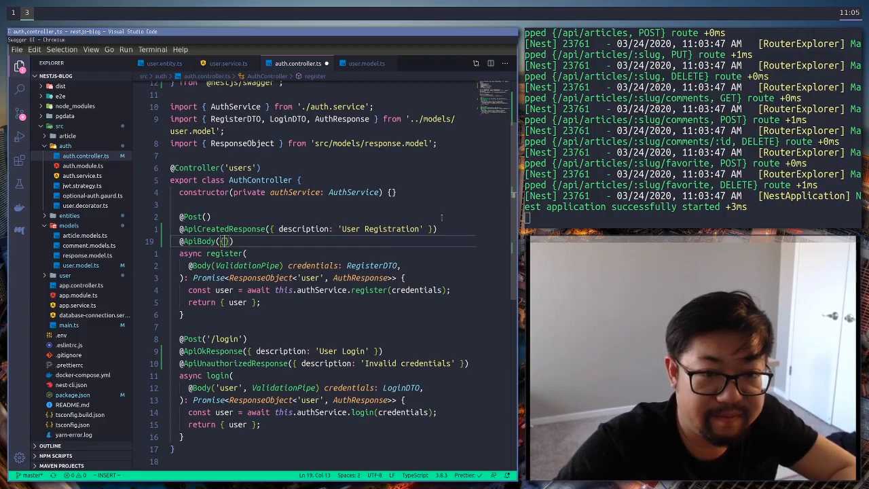
{"action": "type", "text": "type: RegisterDTO"}
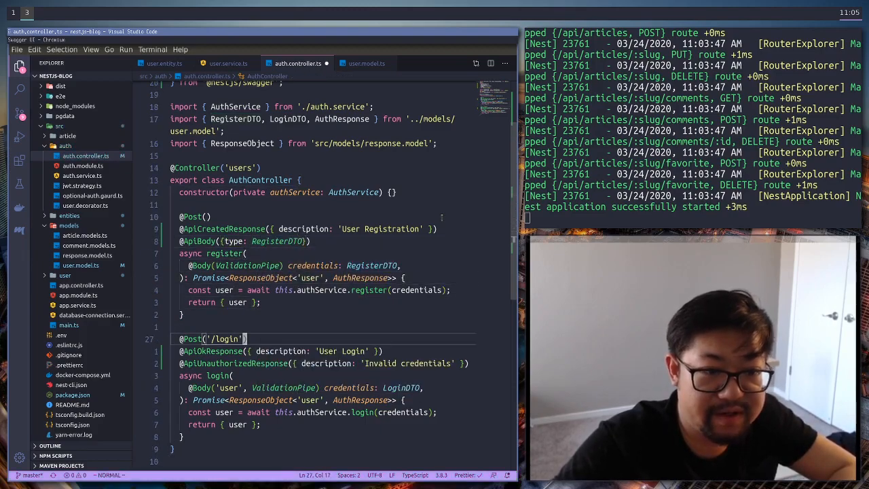
{"action": "type", "text": "@ApiBody({type:"}
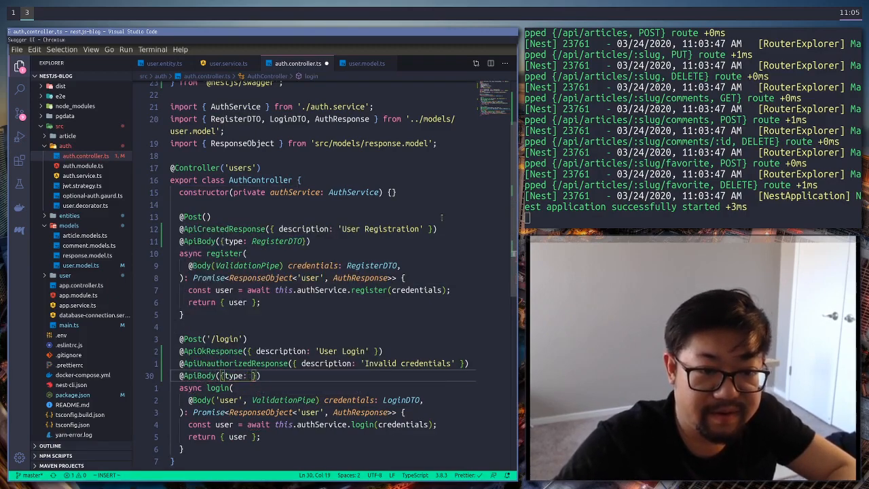
{"action": "type", "text": "Log"}
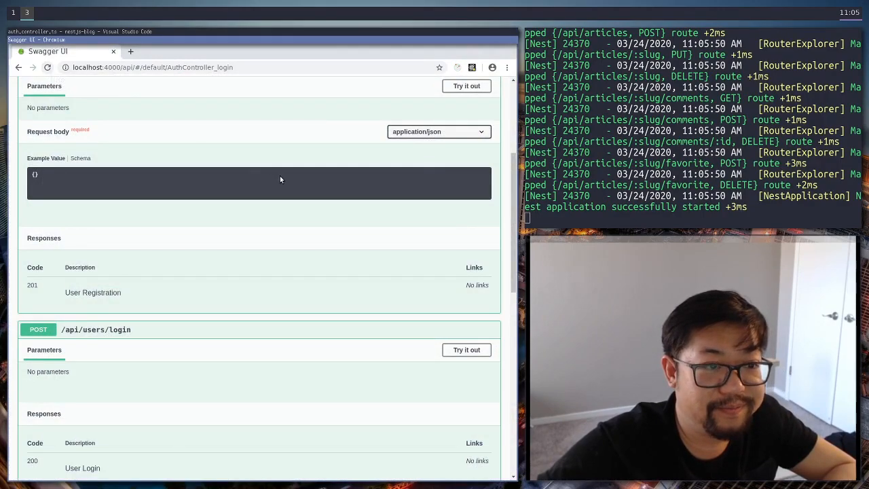
Expand the register and login endpoints and scroll to the RegisterDTO and LoginDTO schemas
{"action": "scroll", "scroll_direction": "down", "scroll_amount": 3}
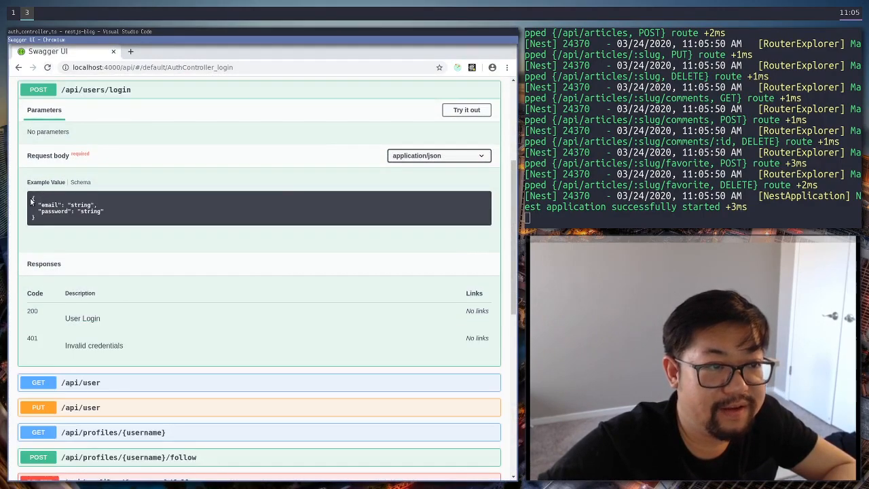
{"action": "mouse_move", "coordinate": [135, 219]}
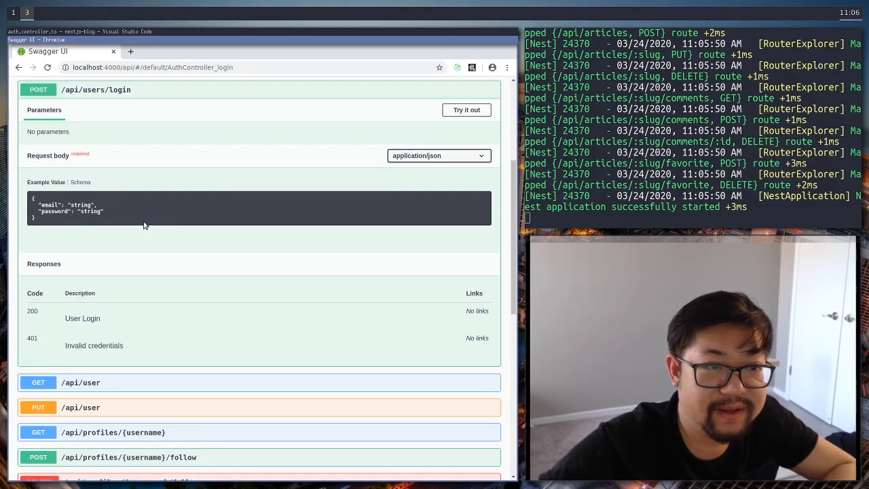
{"action": "double_click", "coordinate": [39, 156]}
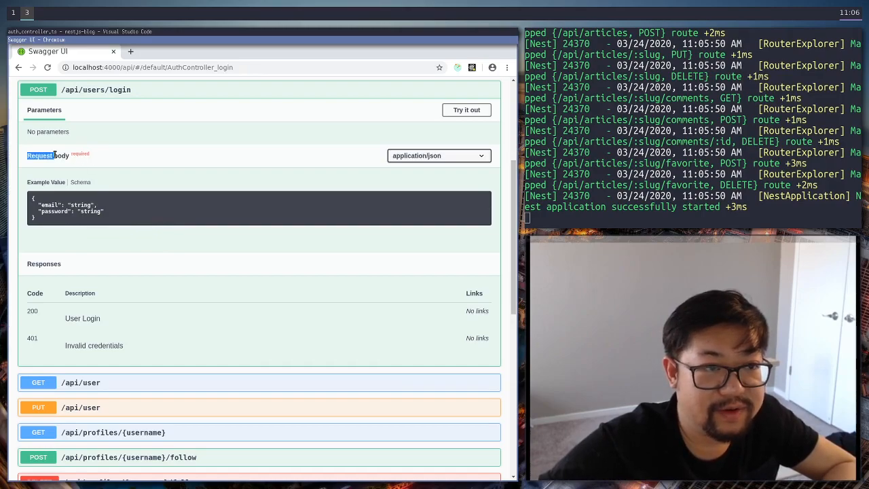
{"action": "scroll", "scroll_direction": "down", "scroll_amount": 3}
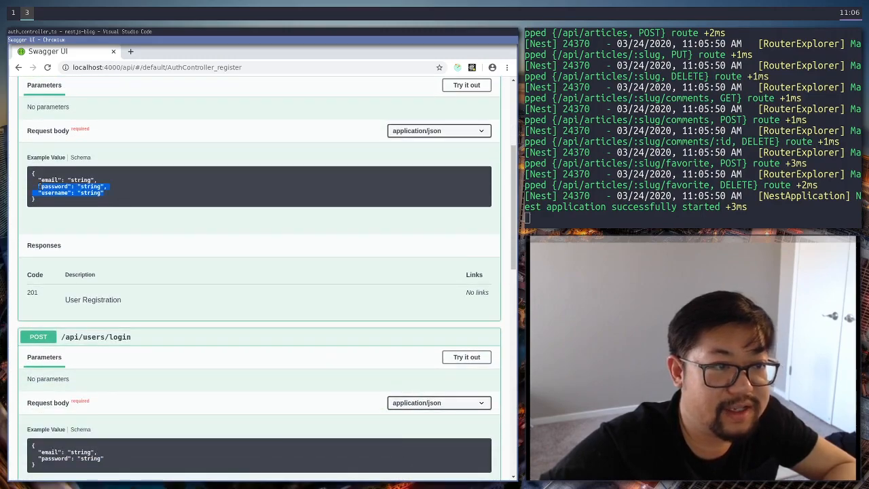
{"action": "scroll", "scroll_direction": "down", "scroll_amount": 3}
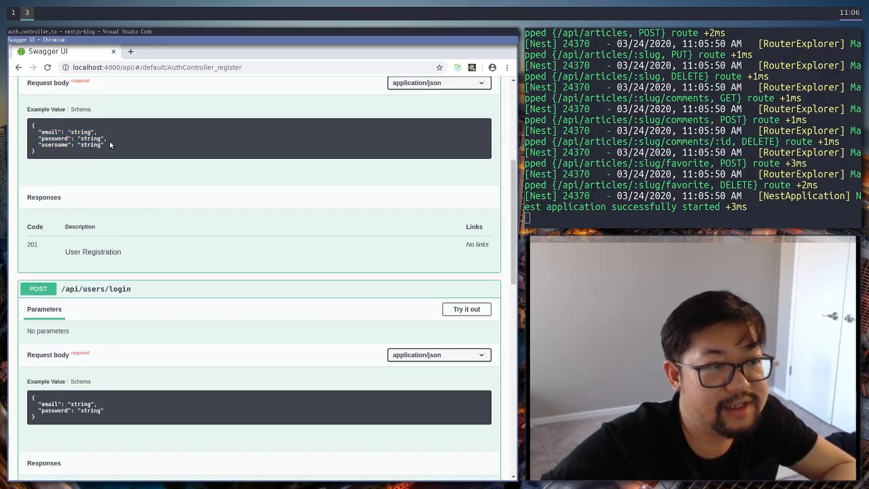
{"action": "double_click", "coordinate": [71, 145]}
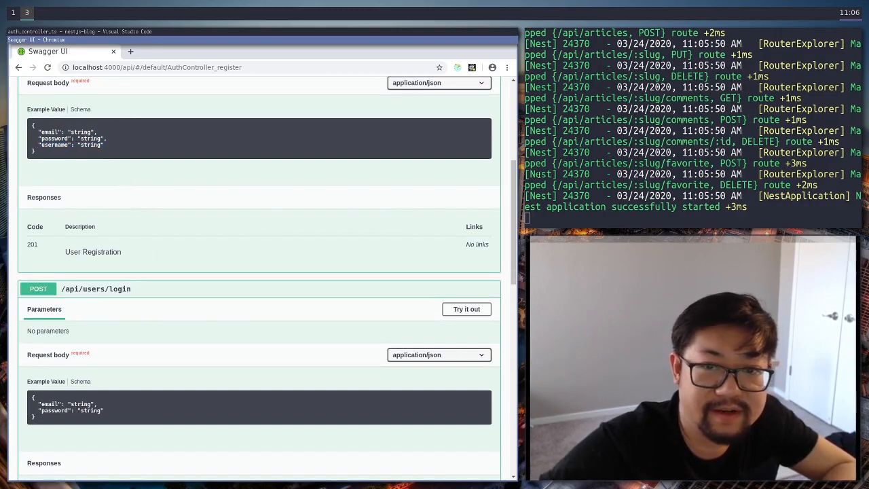
{"action": "scroll", "scroll_direction": "down", "scroll_amount": 3}
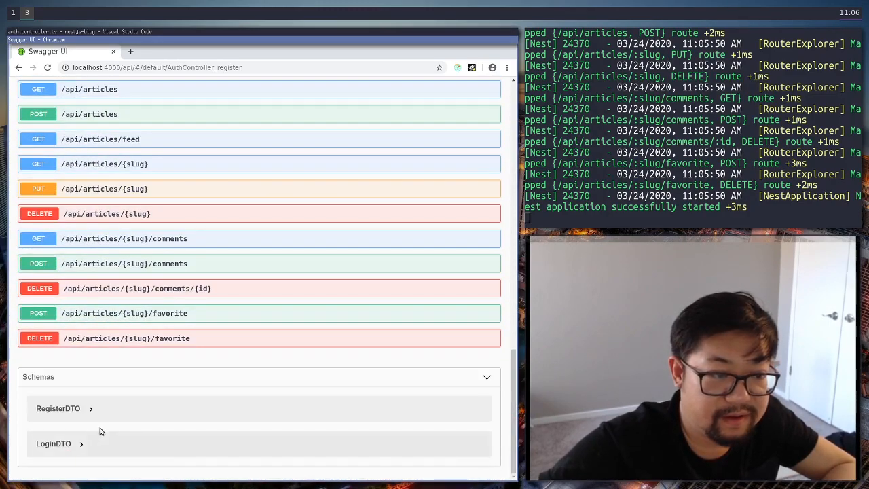
{"action": "left_click", "coordinate": [58, 408]}
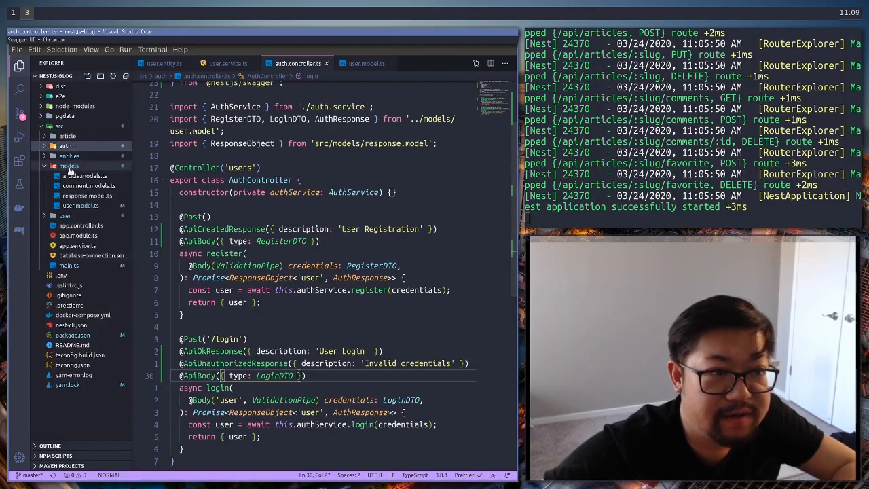
{"action": "left_click", "coordinate": [88, 146]}
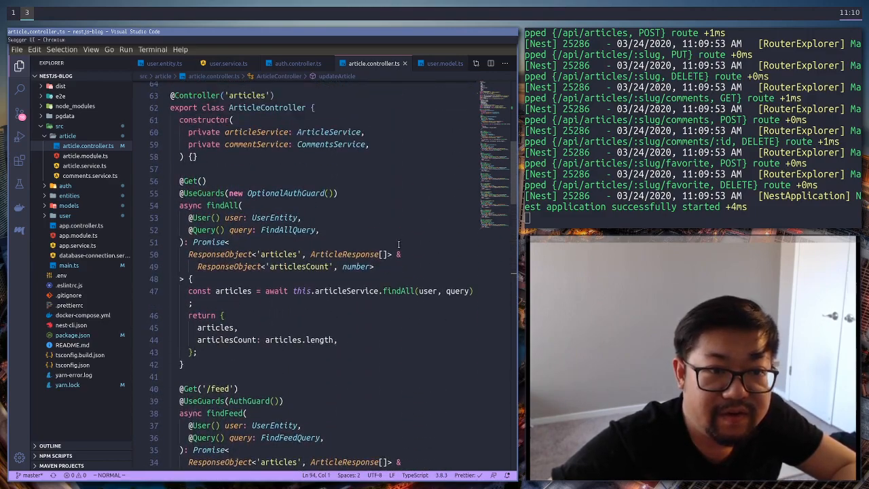
{"action": "scroll", "scroll_direction": "down", "scroll_amount": 3}
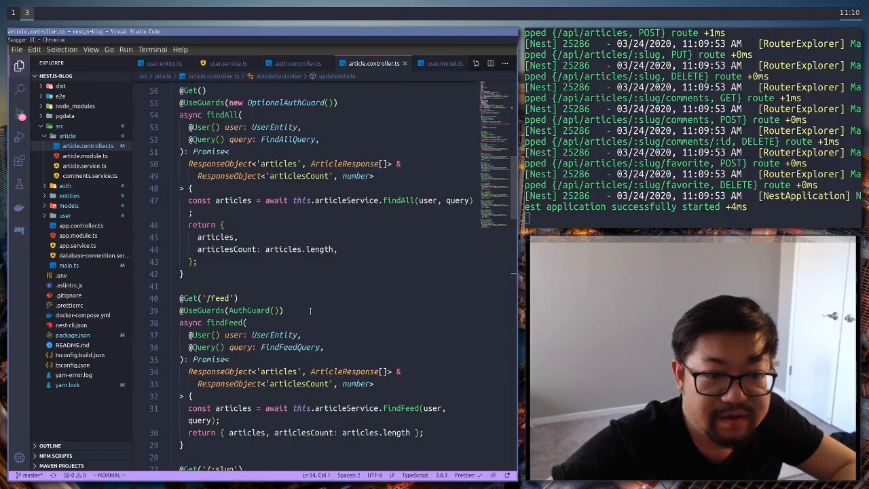
{"action": "type", "text": "@"}
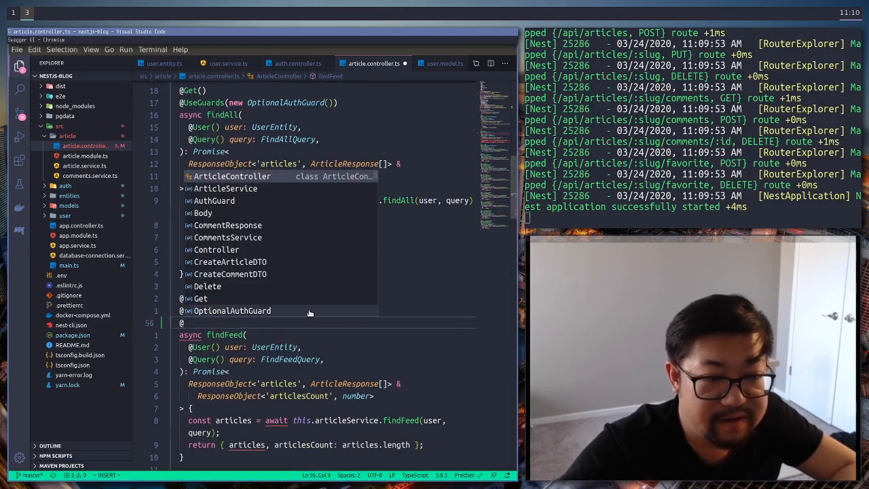
{"action": "type", "text": "Api"}
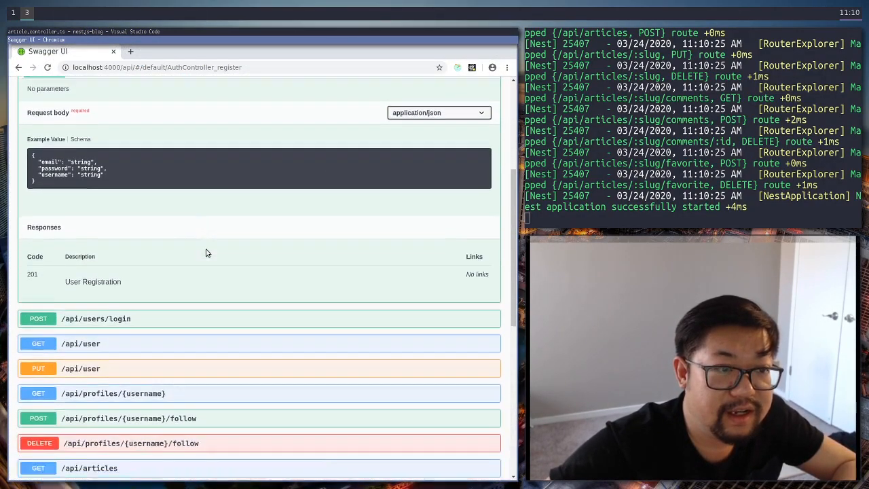
Scroll Swagger UI down to the locked GET /api/articles/feed route
{"action": "scroll", "scroll_direction": "down", "scroll_amount": 3}
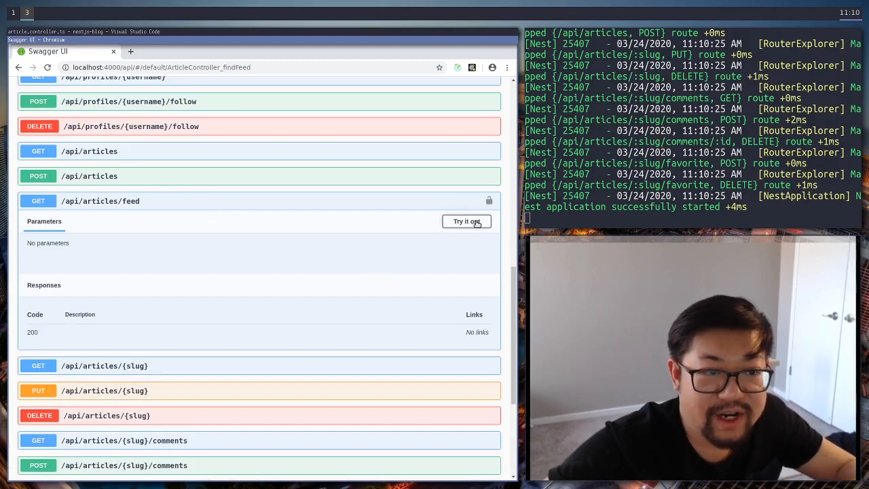
{"action": "mouse_move", "coordinate": [314, 254]}
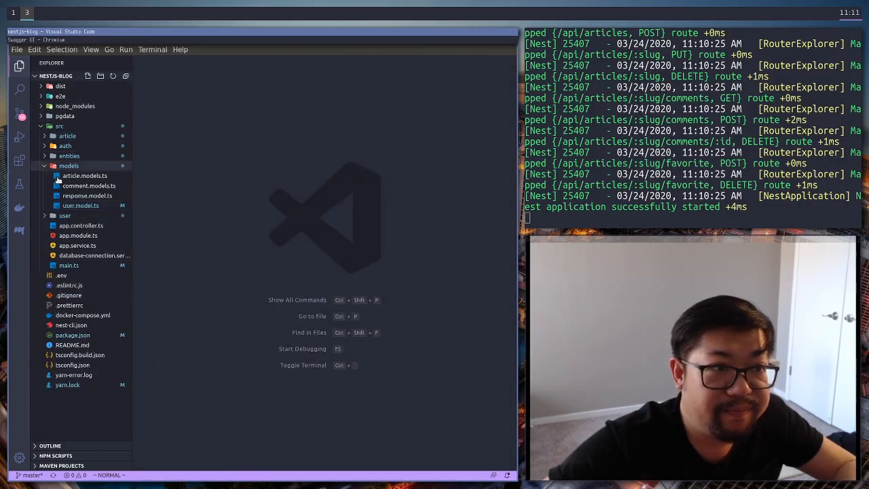
In main.ts, chain .addBearerAuth with http bearer scheme, Token format, named 'access-token'
{"action": "left_click", "coordinate": [67, 265]}
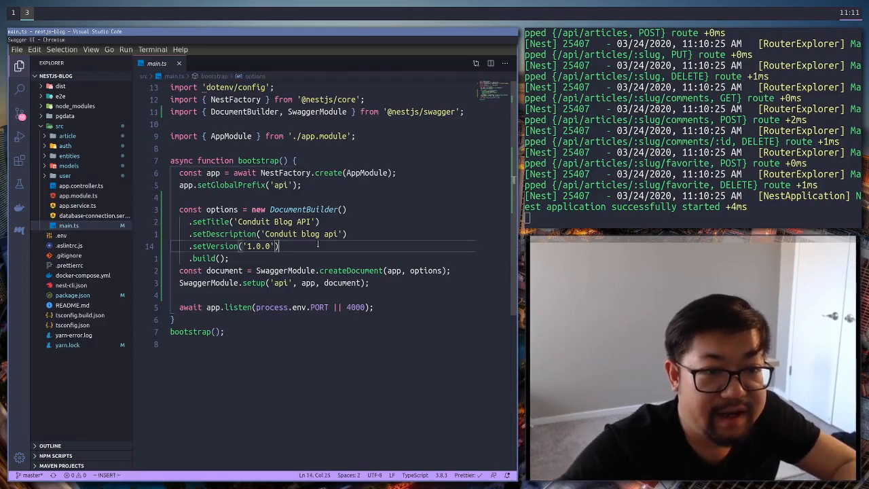
{"action": "type", "text": "."}
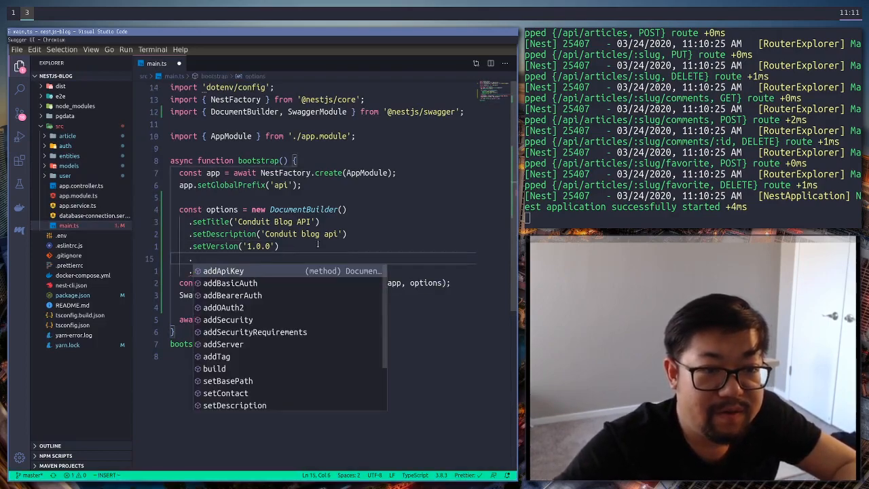
{"action": "type", "text": "addBearerAuth"}
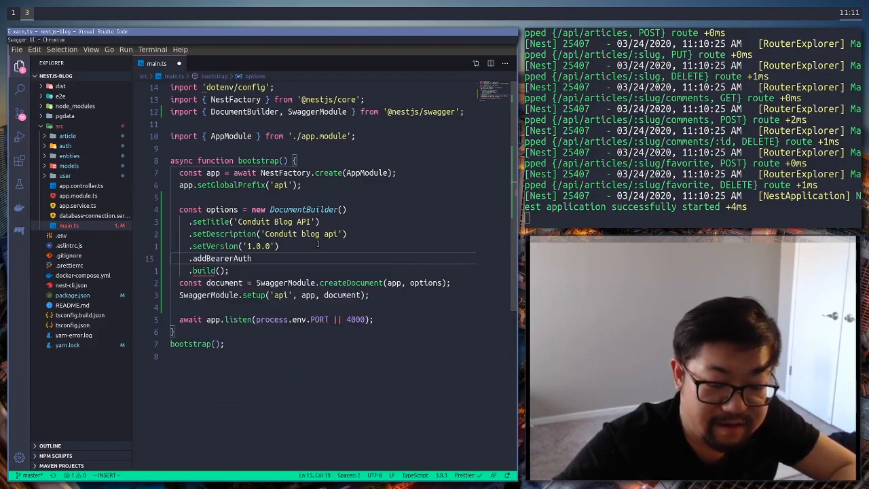
{"action": "type", "text": "()"}
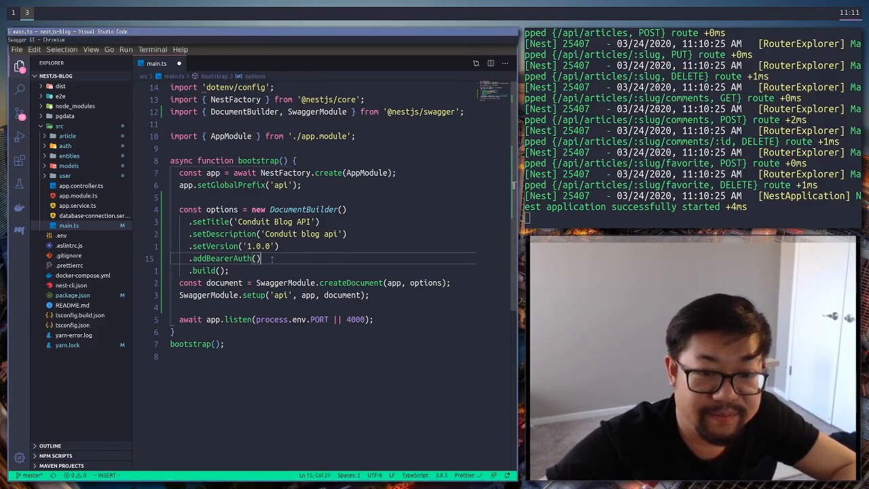
{"action": "type", "text": "'"}
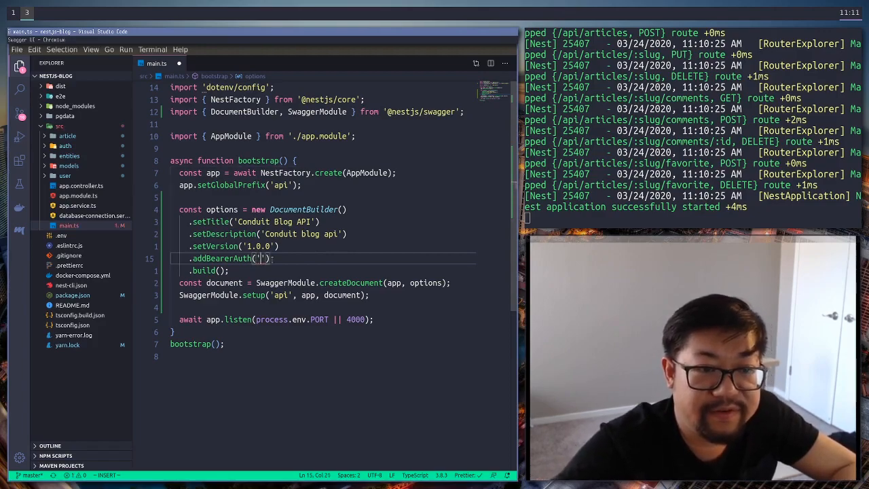
{"action": "type", "text": "Author"}
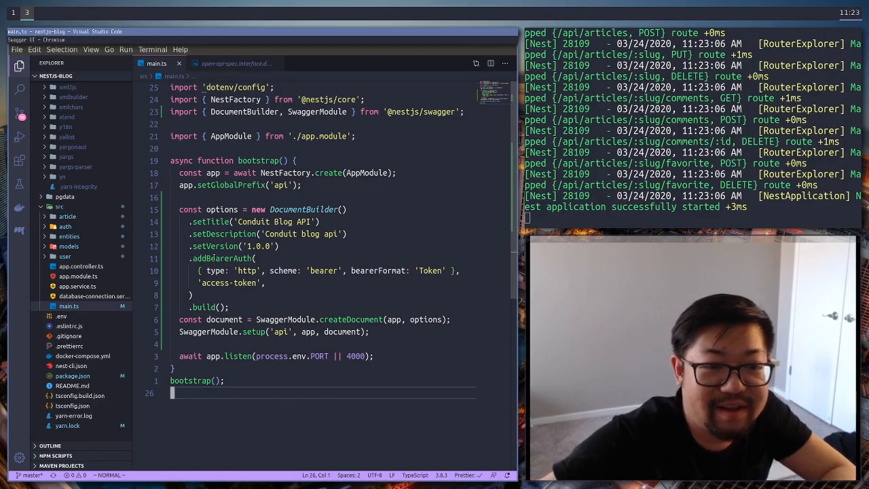
{"action": "mouse_move", "coordinate": [216, 258]}
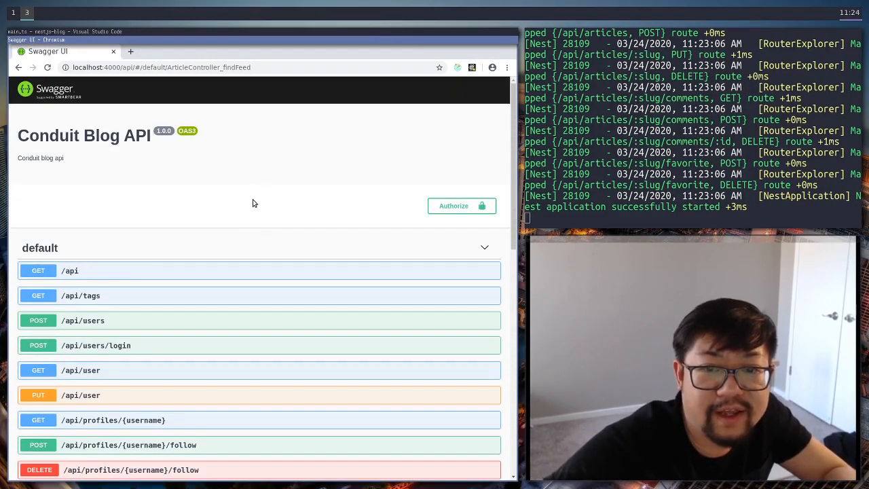
Authorize the access-token bearer scheme in Swagger UI with an entered test token value
{"action": "left_click", "coordinate": [462, 206]}
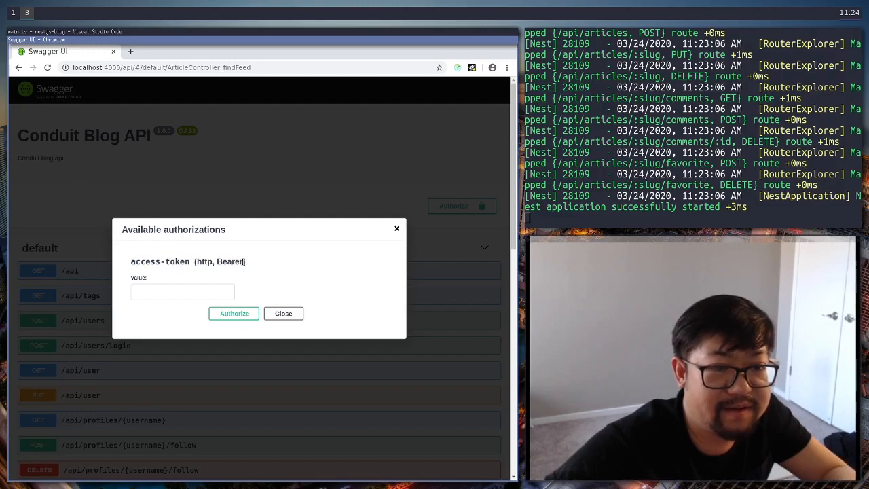
{"action": "left_click", "coordinate": [182, 291]}
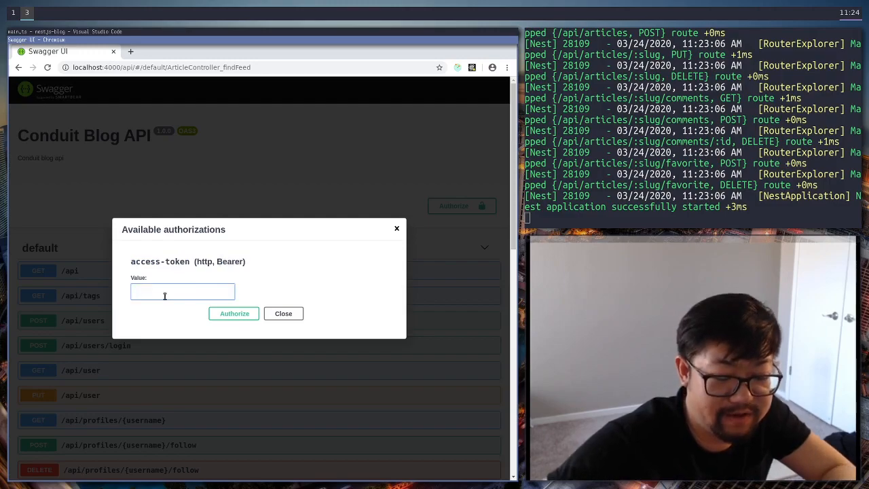
{"action": "type", "text": "Token"}
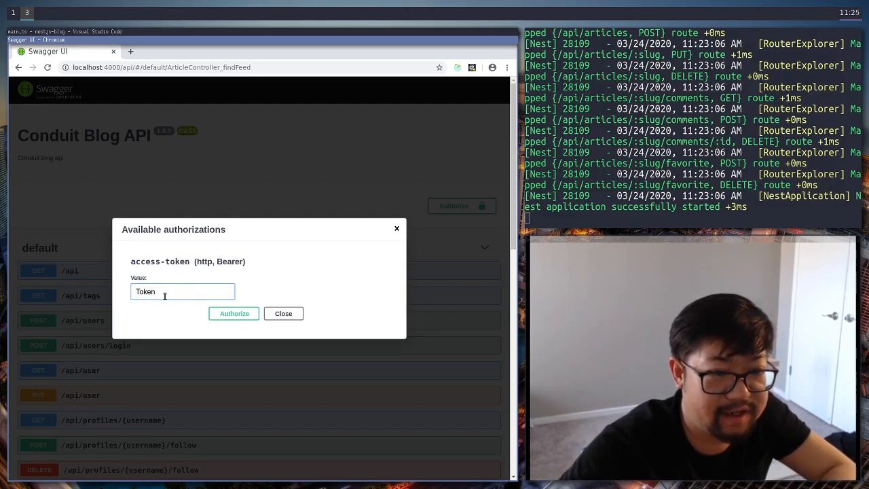
{"action": "type", "text": "aoeusthaoeu"}
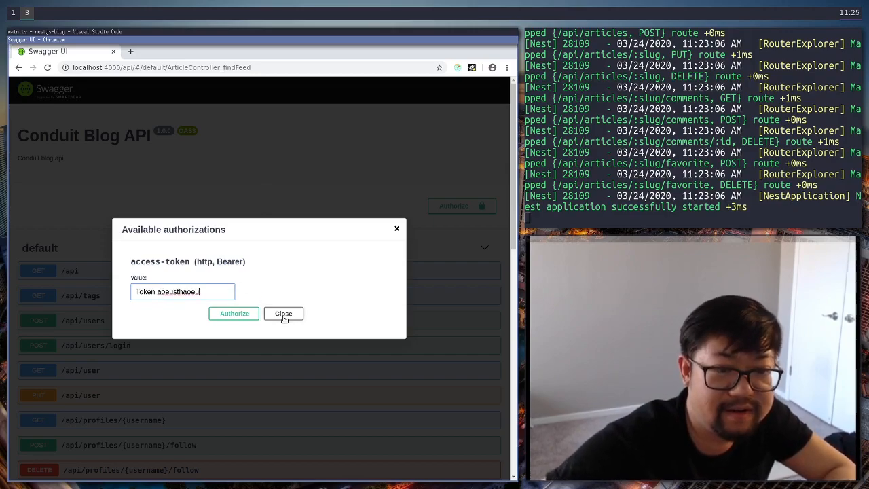
{"action": "left_click", "coordinate": [233, 313]}
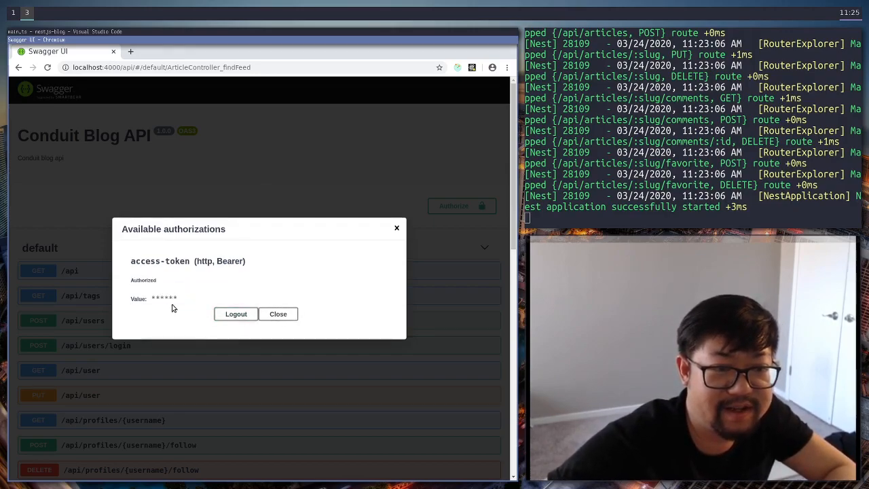
{"action": "left_click", "coordinate": [236, 313]}
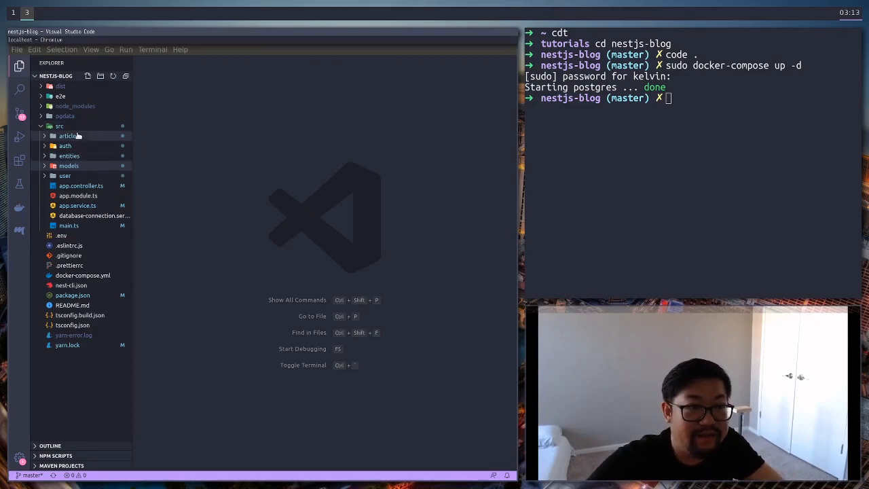
Expand src/article and src/models to open article.models.ts, then start typing 'yarn' in the terminal
{"action": "left_click", "coordinate": [67, 135]}
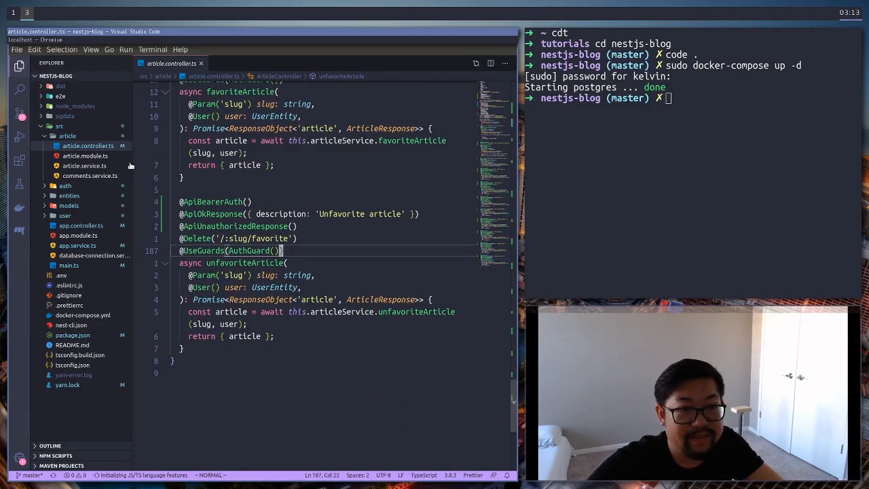
{"action": "left_click", "coordinate": [68, 165]}
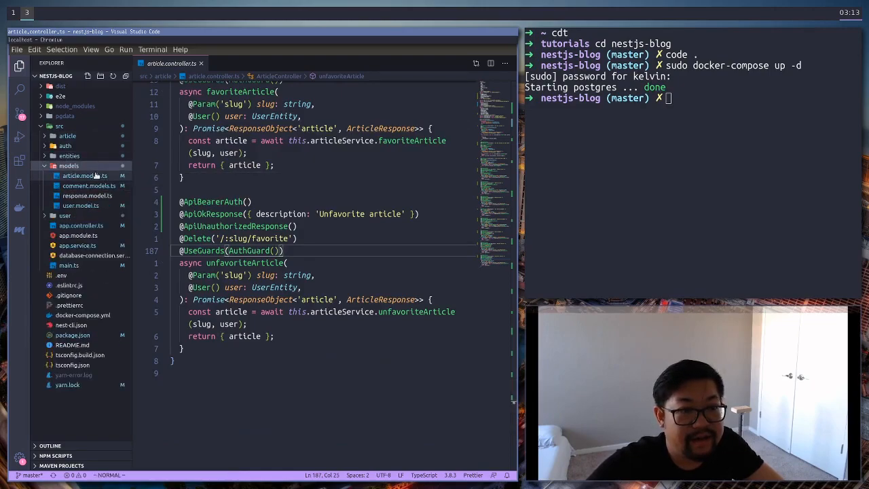
{"action": "left_click", "coordinate": [84, 176]}
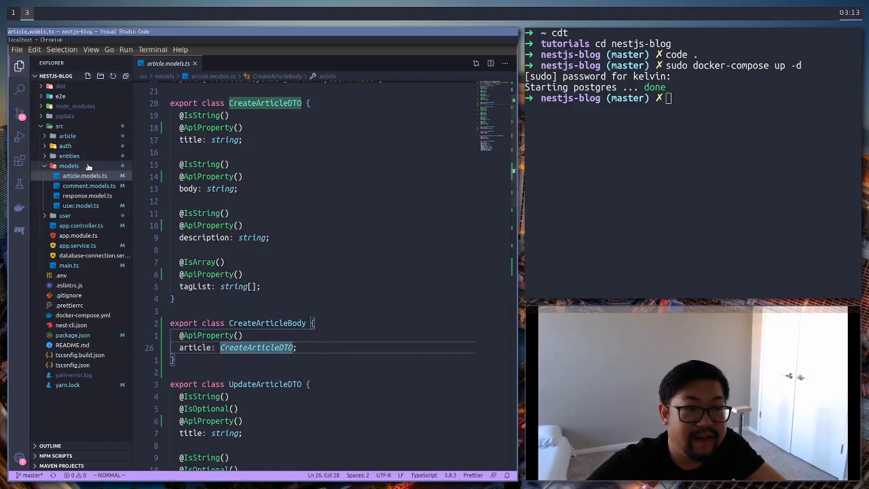
{"action": "type", "text": "yarn start:"}
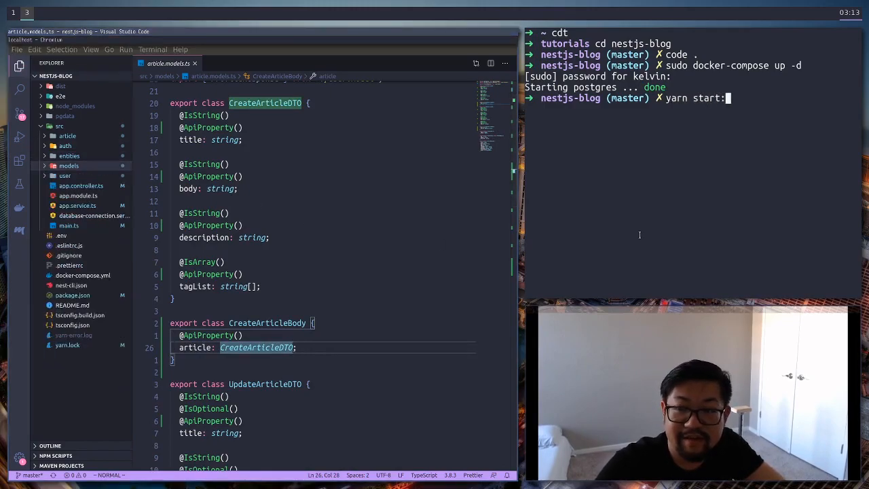
Complete the yarn start:dev command to launch the Nest server in development mode
{"action": "type", "text": "dev"}
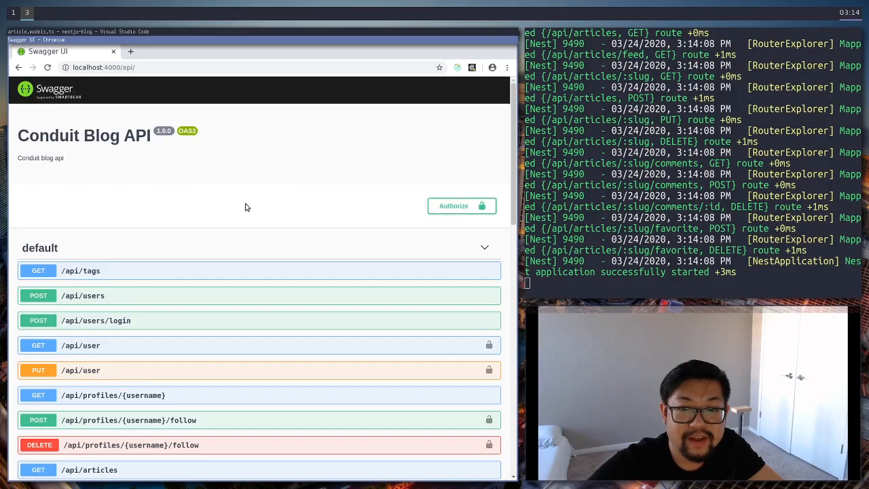
Execute GET /api/user via Try it out with no token and check the 401 Unauthorized response
{"action": "scroll", "scroll_direction": "down", "scroll_amount": 3}
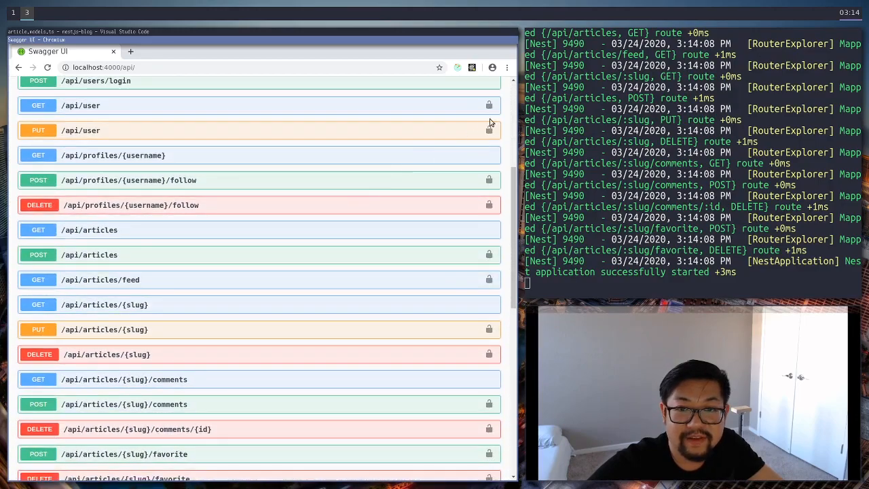
{"action": "scroll", "scroll_direction": "down", "scroll_amount": 3}
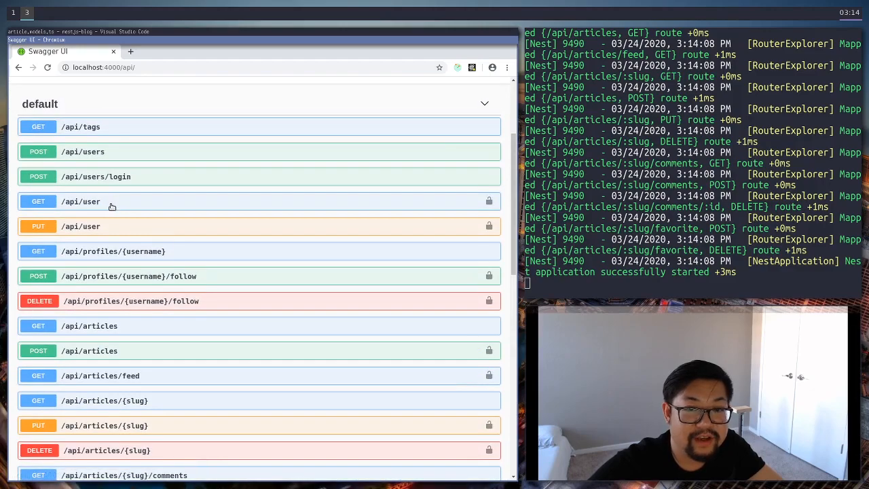
{"action": "mouse_move", "coordinate": [111, 151]}
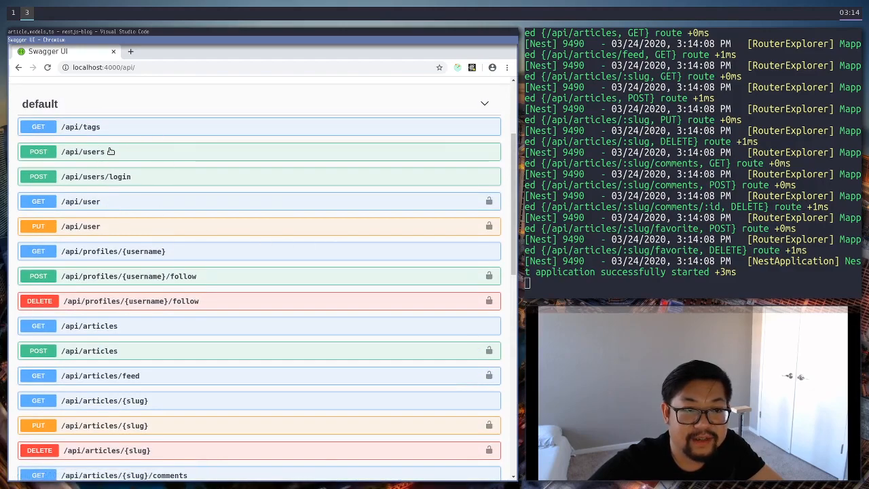
{"action": "left_click", "coordinate": [81, 201]}
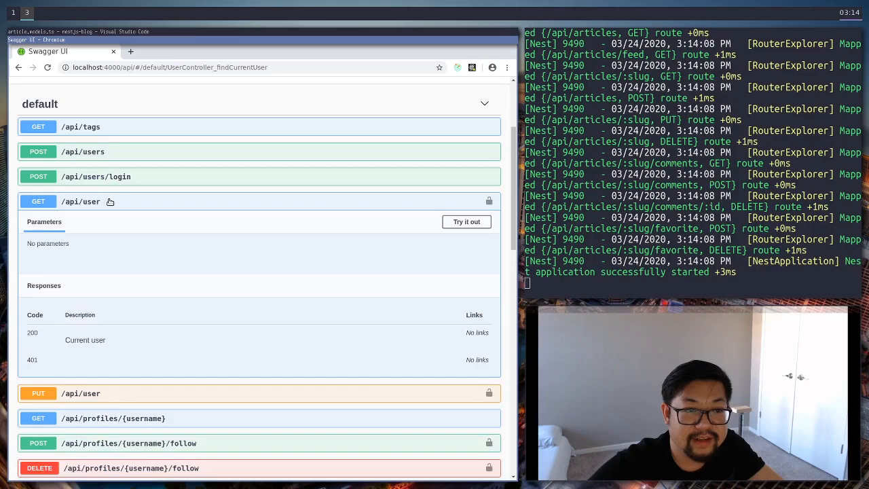
{"action": "left_click", "coordinate": [466, 221]}
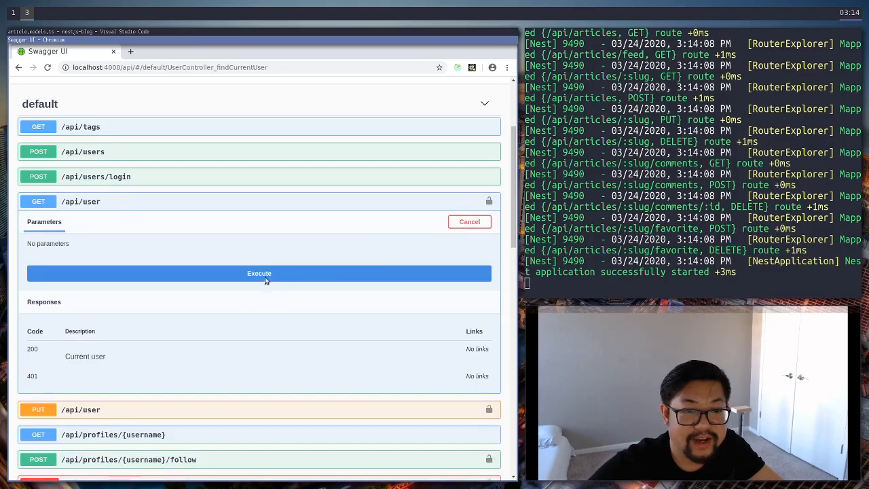
{"action": "left_click", "coordinate": [259, 273]}
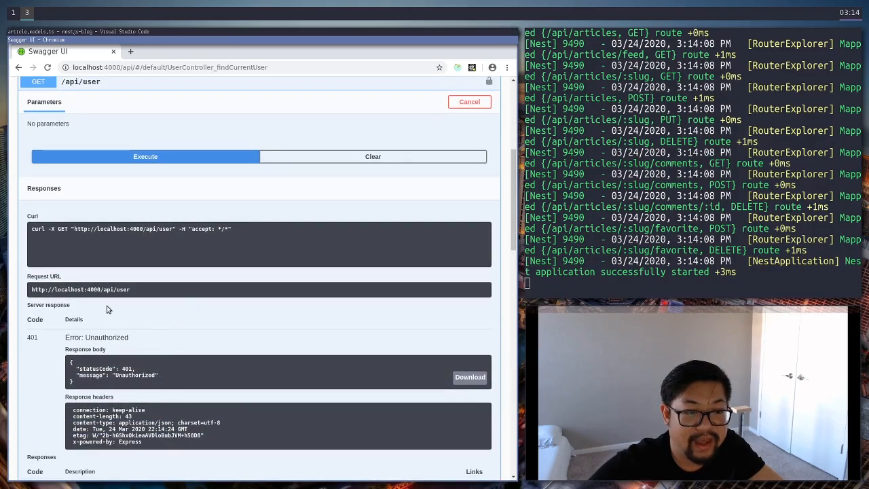
{"action": "scroll", "scroll_direction": "down", "scroll_amount": 3}
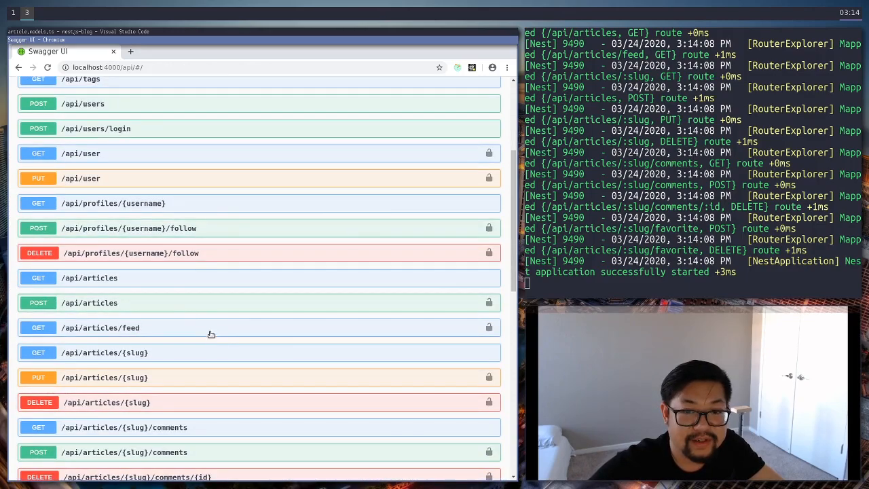
Try out and execute GET /api/articles, getting a 200 response with the article list
{"action": "left_click", "coordinate": [88, 278]}
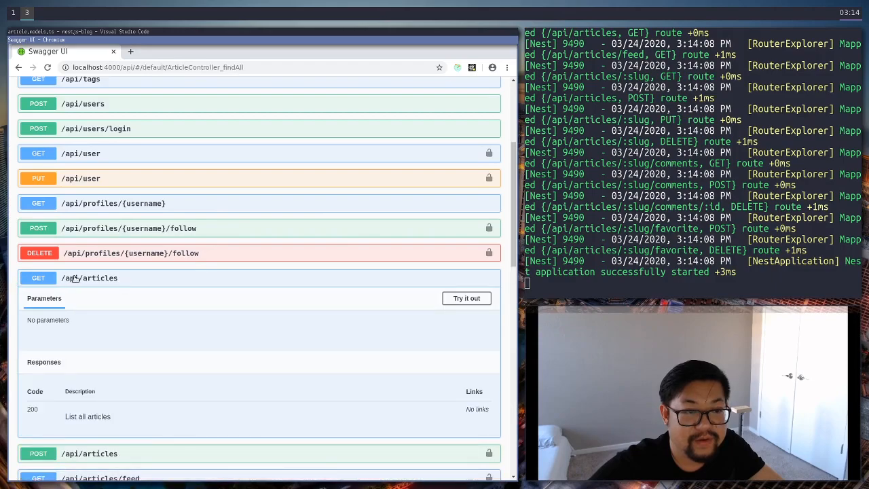
{"action": "scroll", "scroll_direction": "down", "scroll_amount": 3}
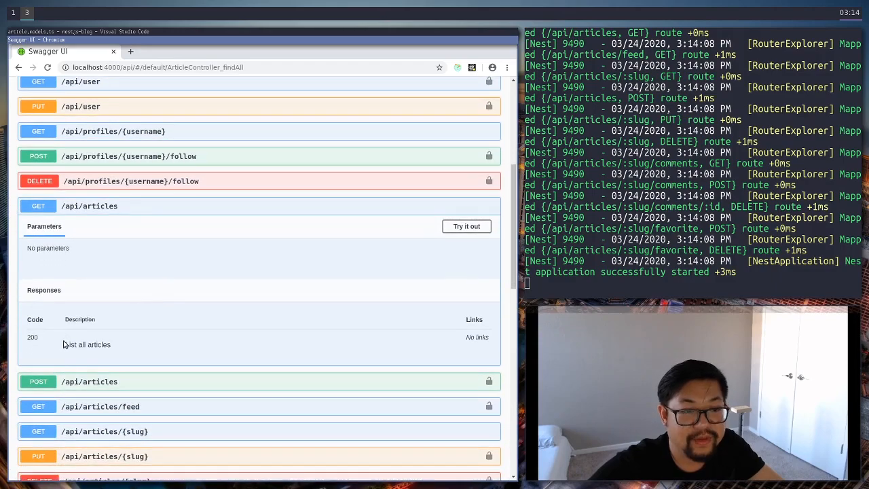
{"action": "left_click", "coordinate": [466, 226]}
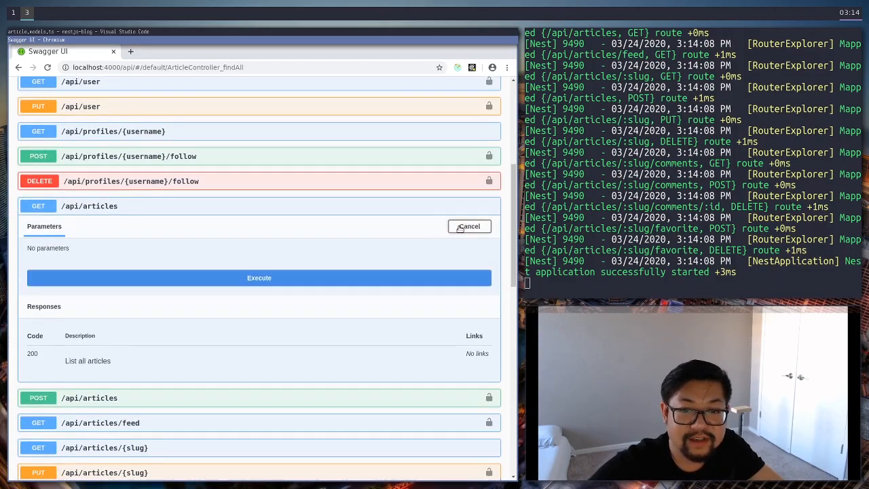
{"action": "left_click", "coordinate": [258, 277]}
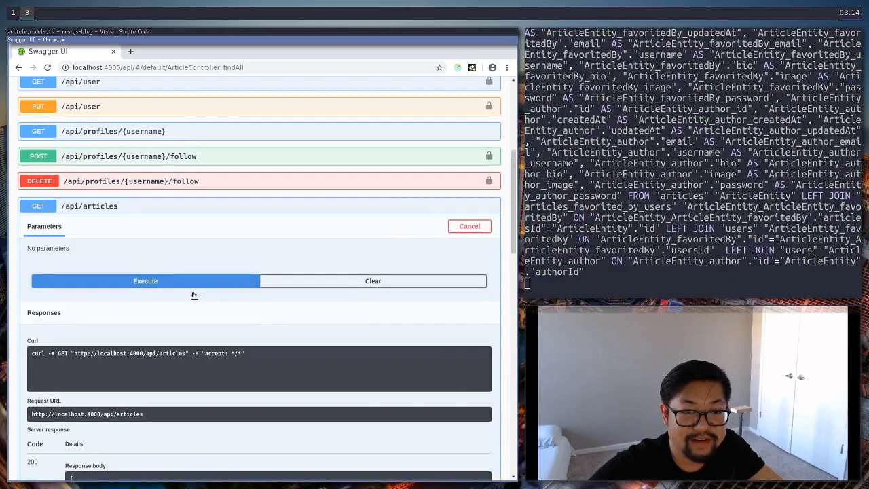
{"action": "left_click", "coordinate": [146, 280]}
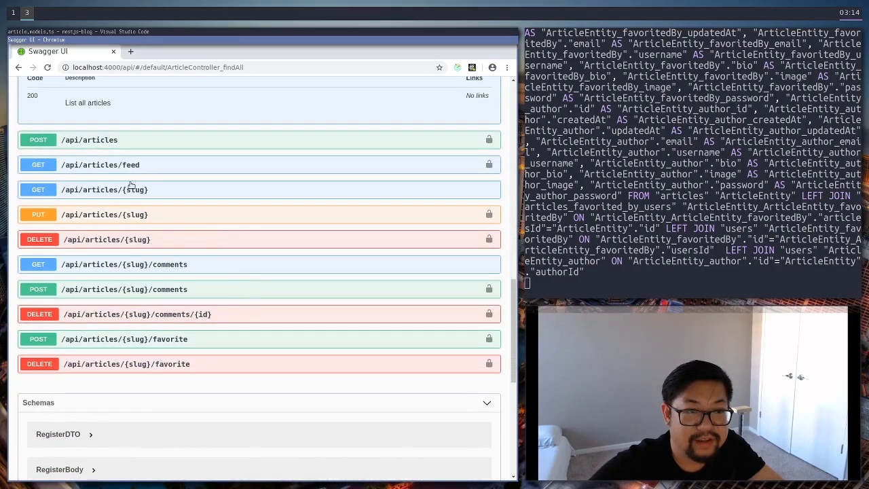
Put PUT /api/articles/{slug} in try-it-out mode with its editable slug and article body
{"action": "left_click", "coordinate": [104, 214]}
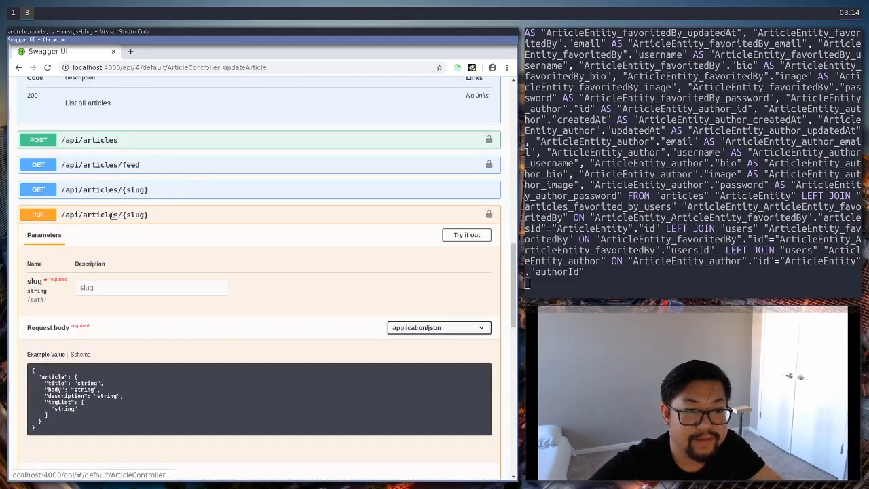
{"action": "scroll", "scroll_direction": "down", "scroll_amount": 3}
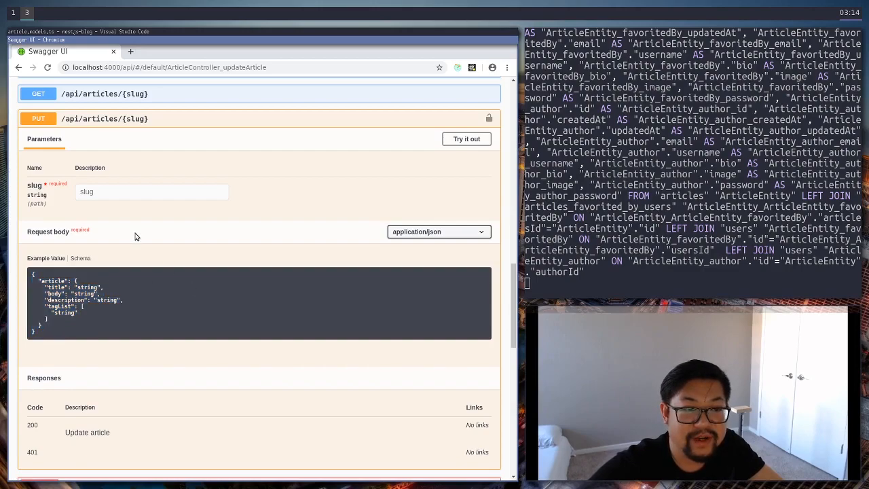
{"action": "mouse_move", "coordinate": [286, 203]}
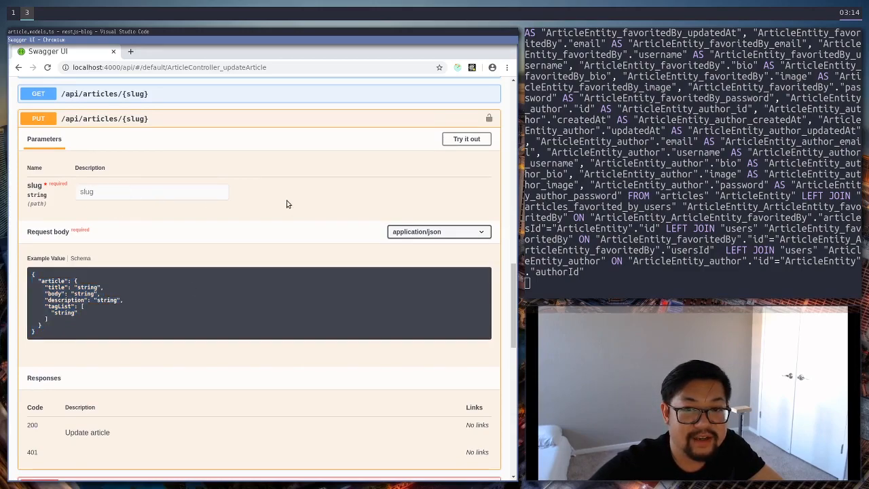
{"action": "left_click", "coordinate": [467, 138]}
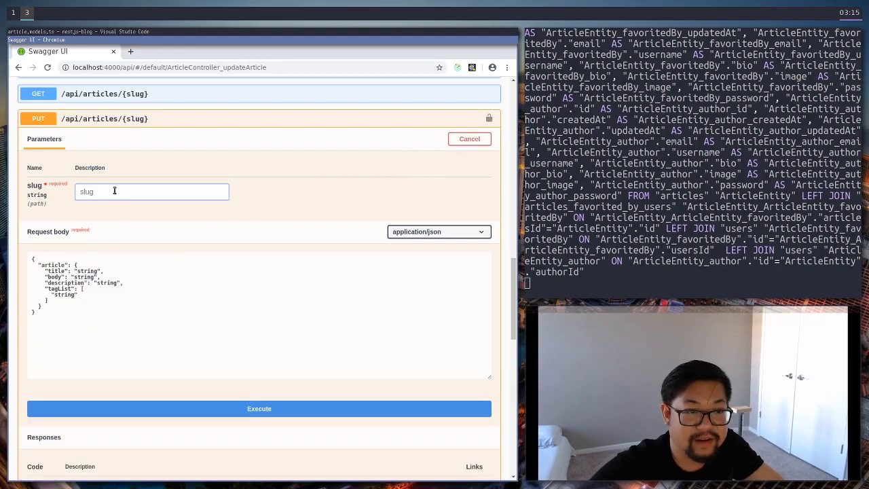
{"action": "type", "text": "aoeuoae"}
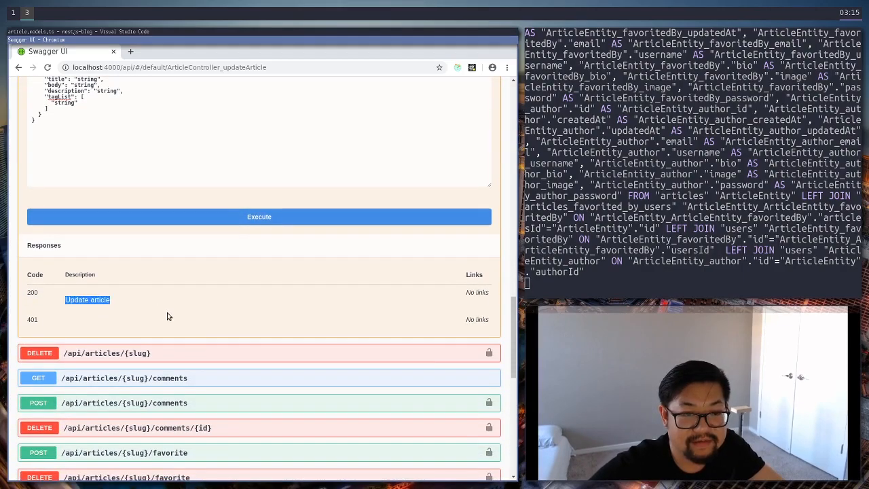
{"action": "scroll", "scroll_direction": "down", "scroll_amount": 3}
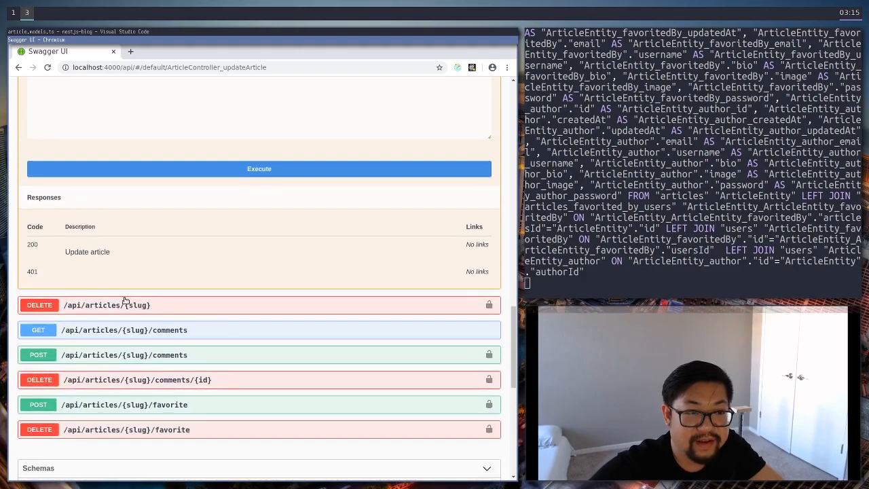
Expand the CreateArticleBody schema, showing its required article field of CreateArticleDTO
{"action": "scroll", "scroll_direction": "down", "scroll_amount": 3}
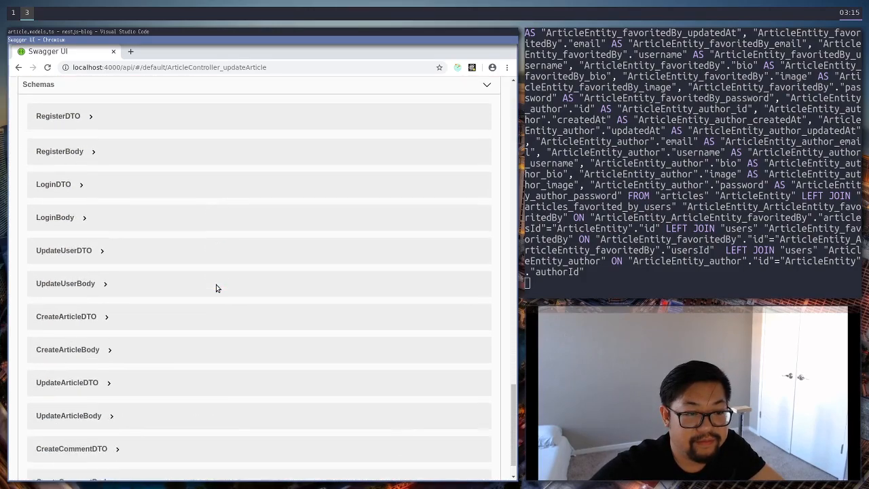
{"action": "scroll", "scroll_direction": "down", "scroll_amount": 3}
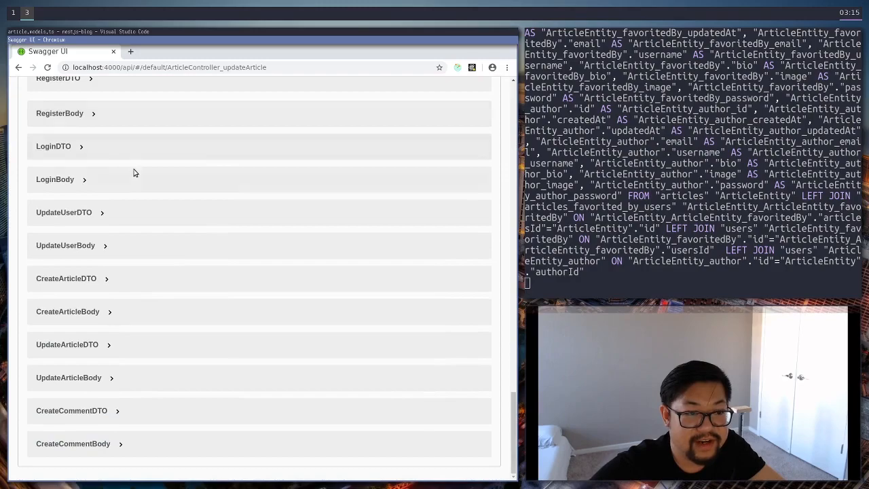
{"action": "left_click", "coordinate": [68, 311]}
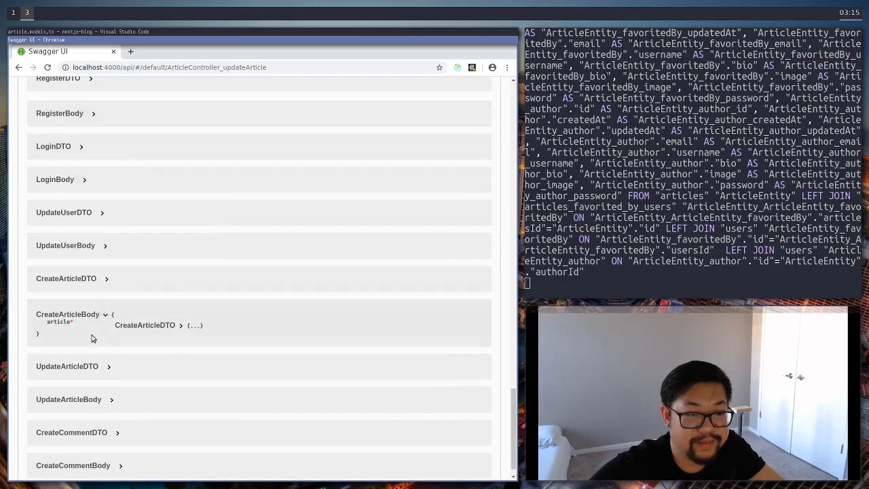
{"action": "mouse_move", "coordinate": [106, 280]}
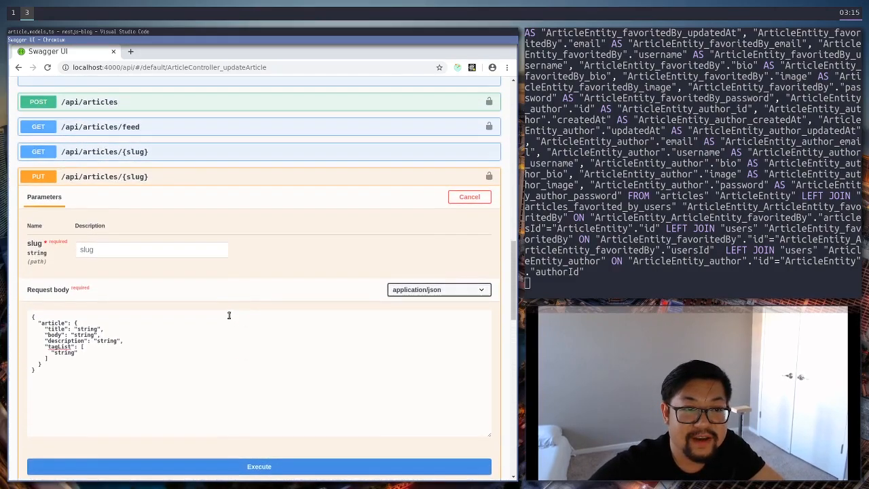
{"action": "left_click", "coordinate": [259, 466]}
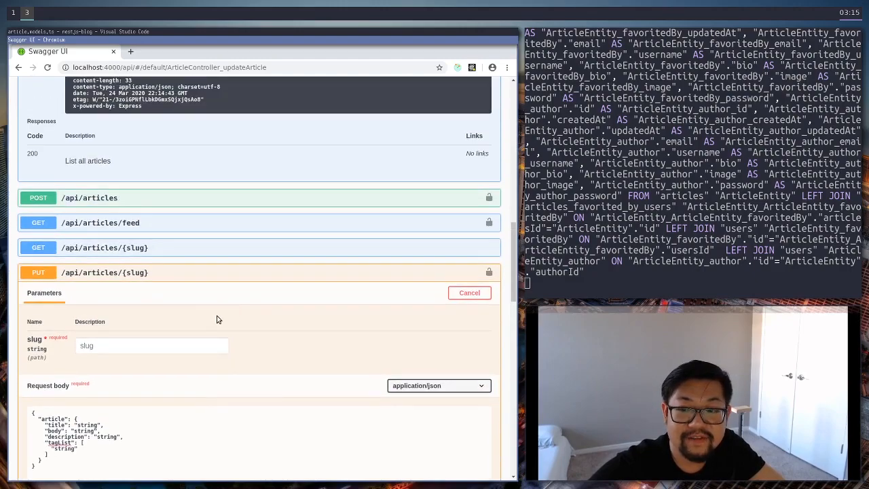